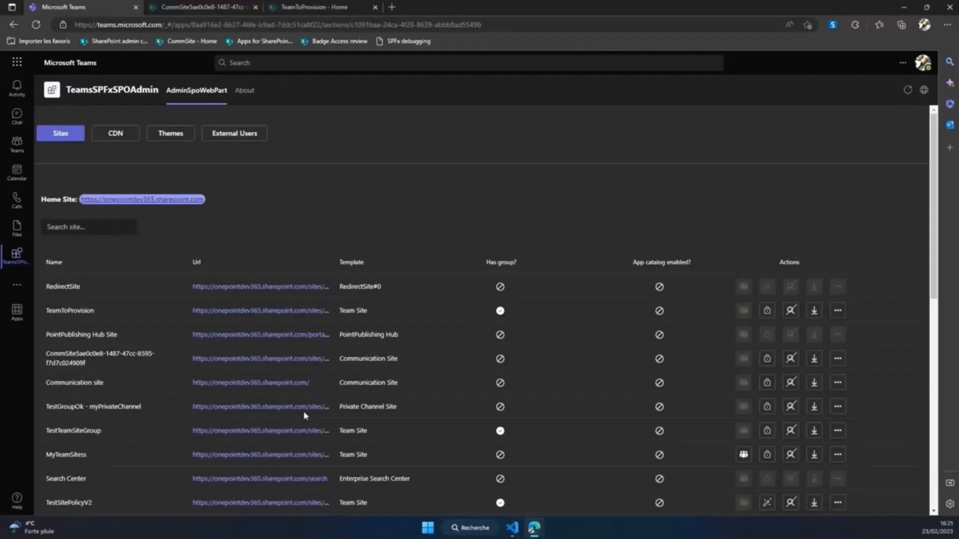
mouse_move(409, 218)
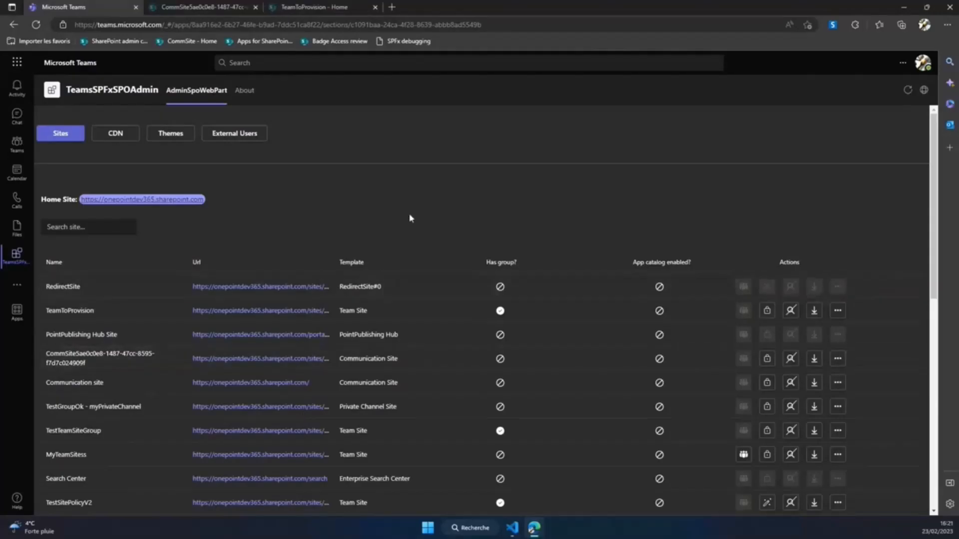
mouse_move(411, 193)
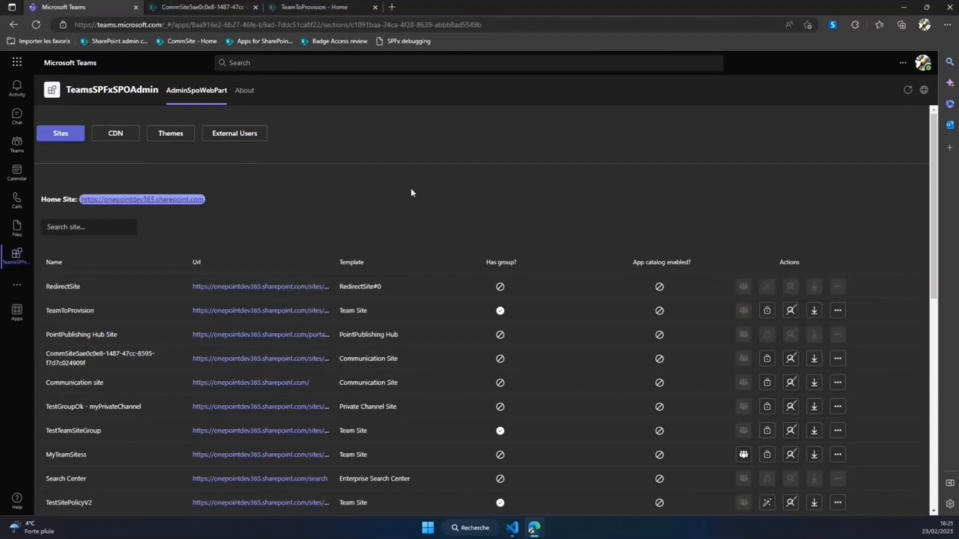
mouse_move(401, 176)
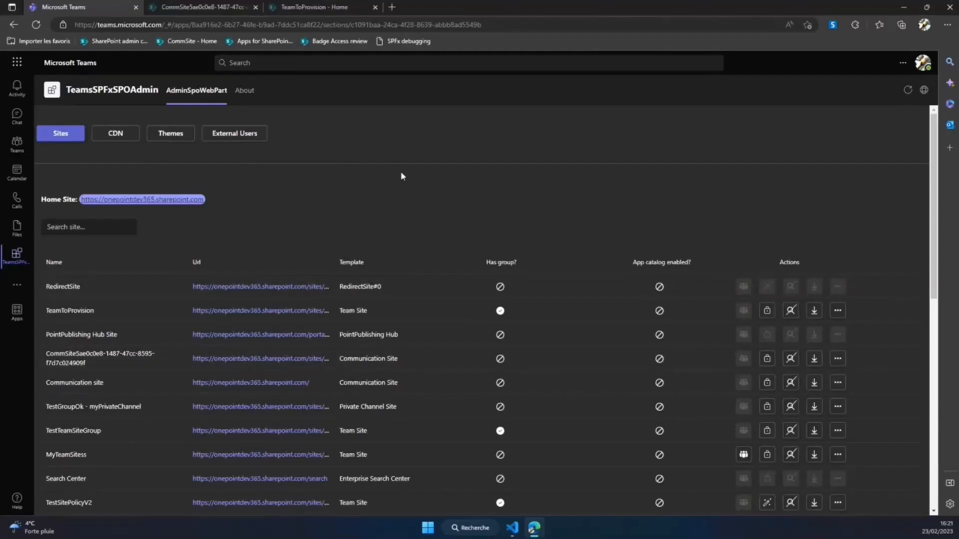
mouse_move(275, 201)
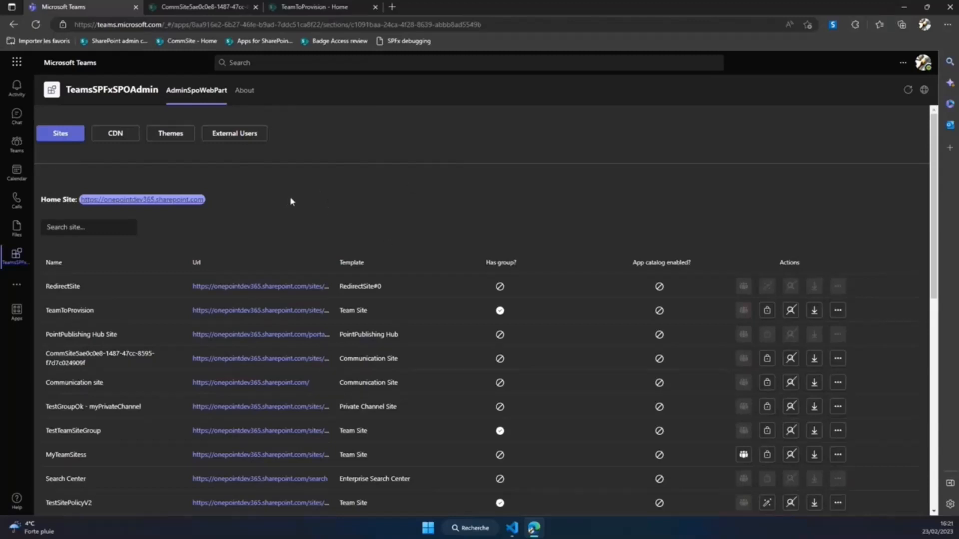
mouse_move(239, 287)
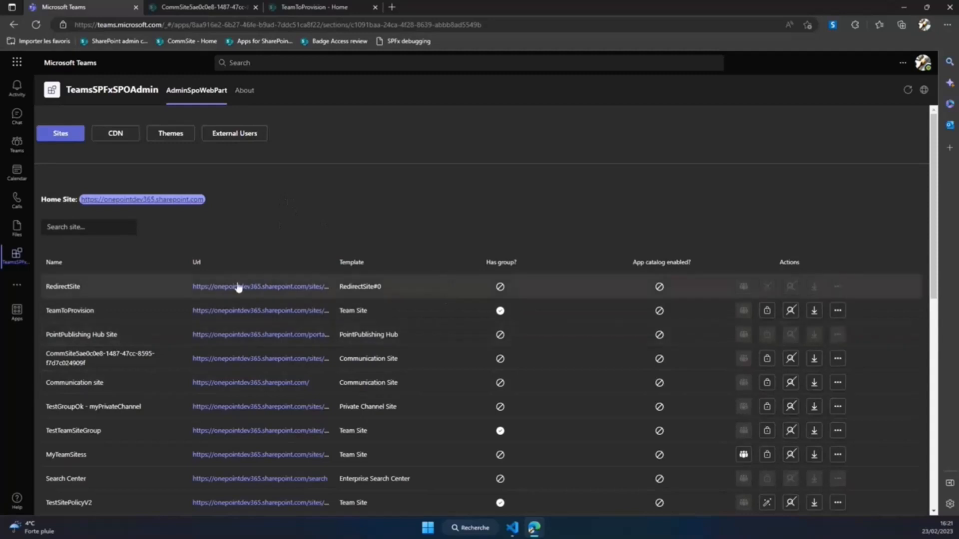
- Filter the site list by 'app', then clear the search to show all sites again
scroll("down", 3)
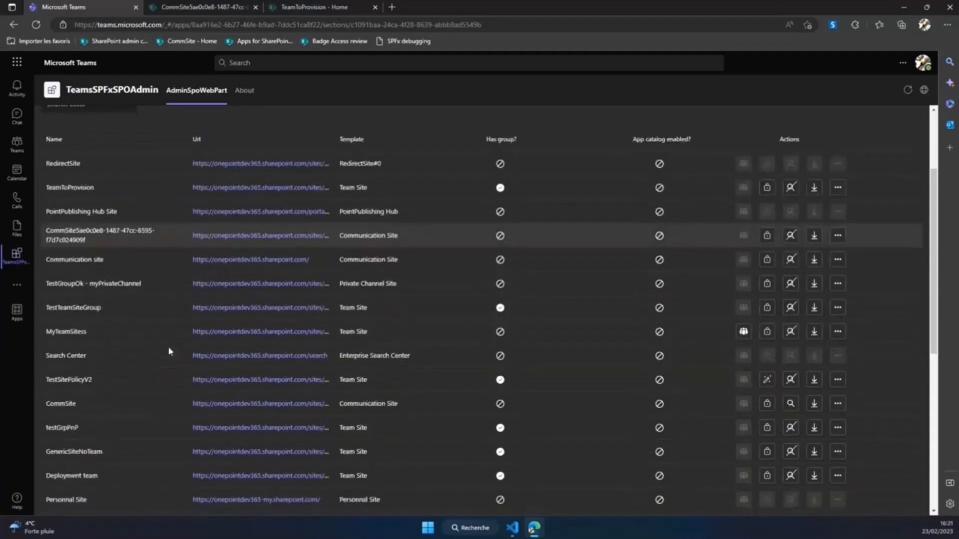
scroll("up", 3)
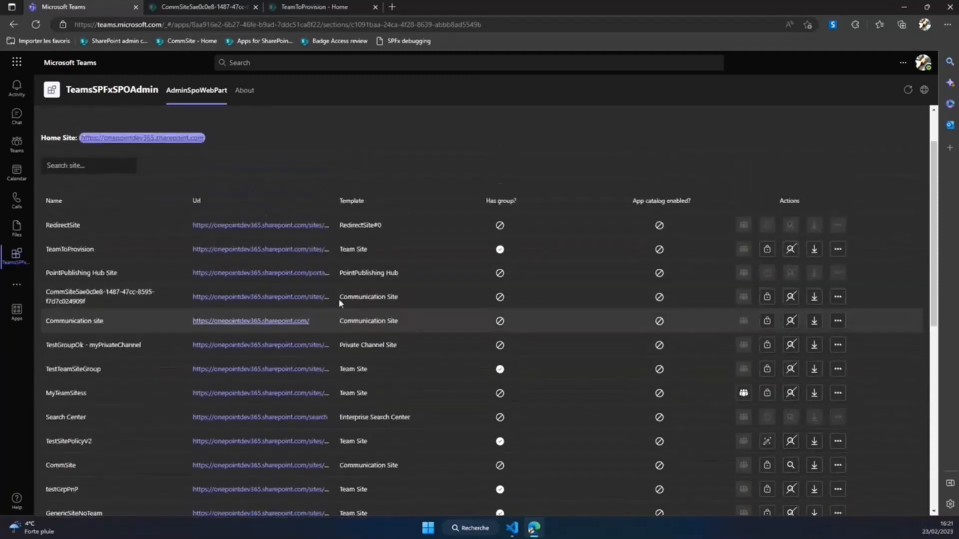
mouse_move(369, 252)
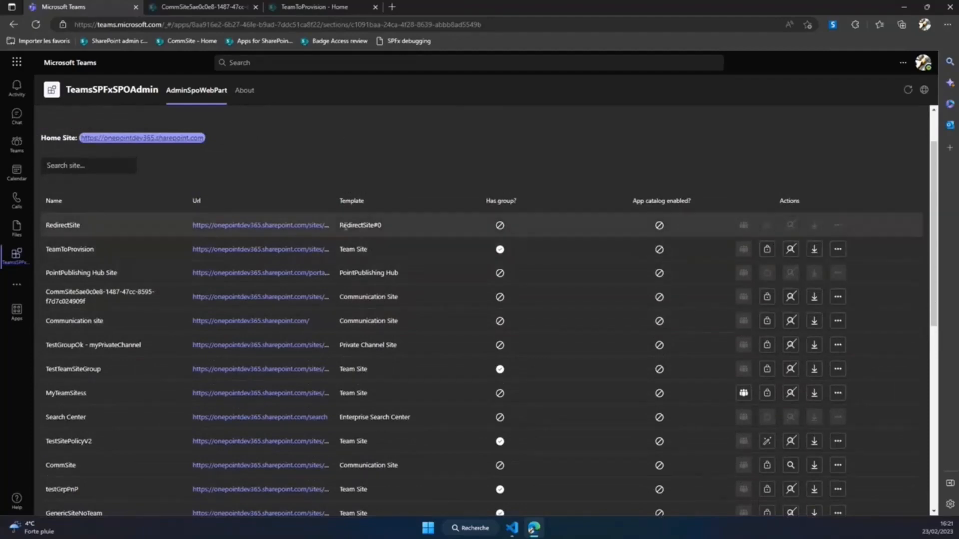
mouse_move(450, 328)
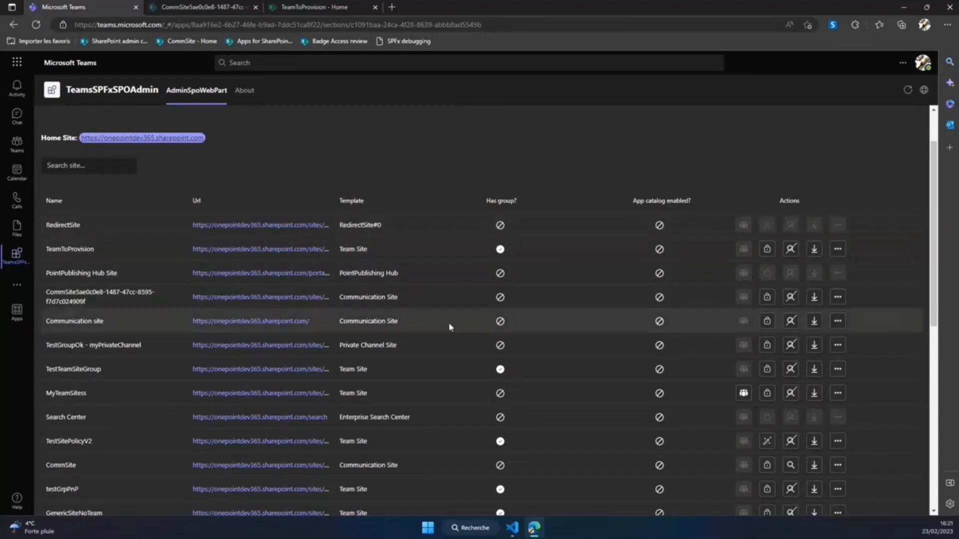
mouse_move(385, 353)
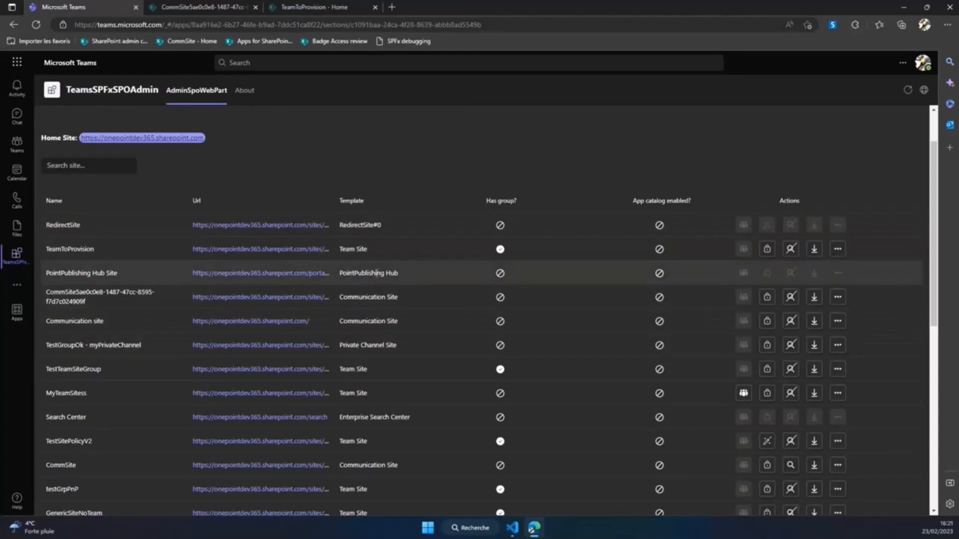
left_click(88, 165)
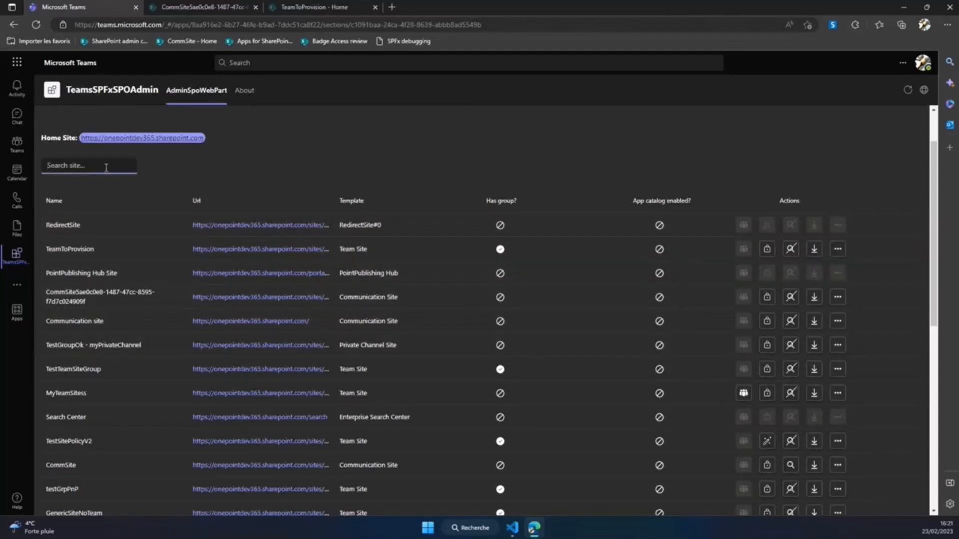
type("app")
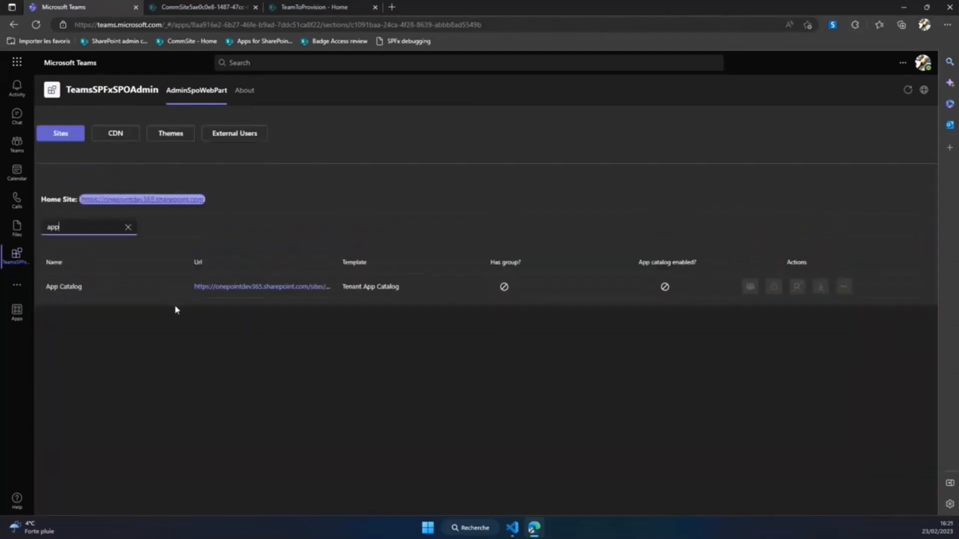
left_click(127, 227)
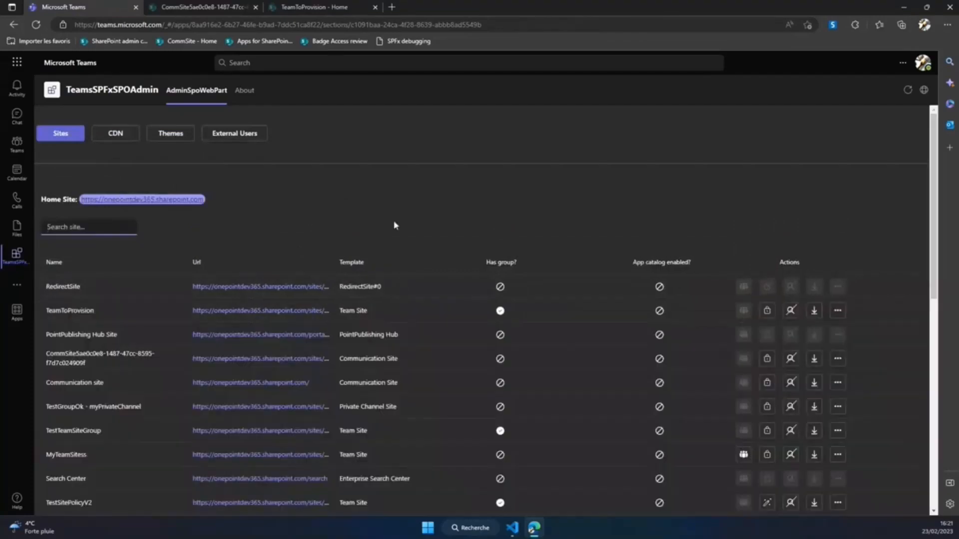
mouse_move(490, 275)
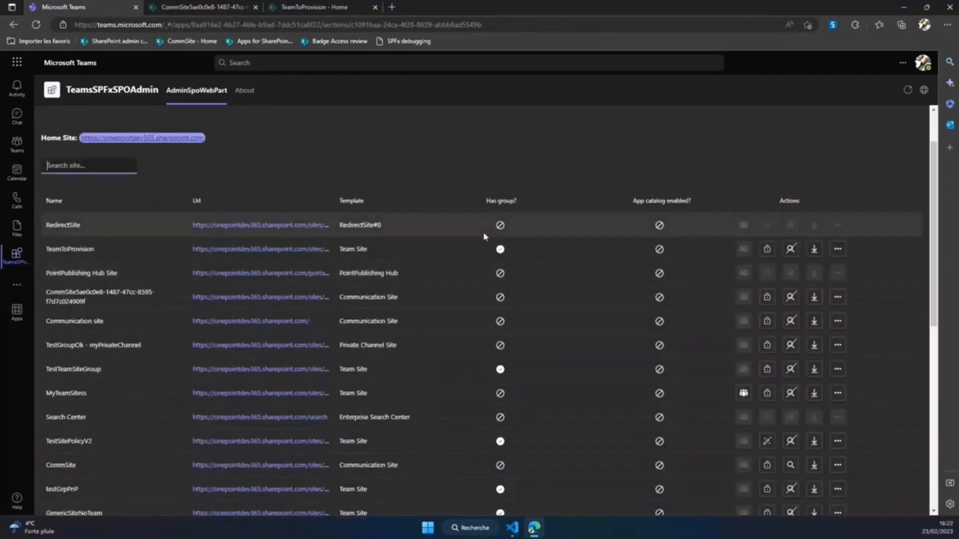
mouse_move(485, 203)
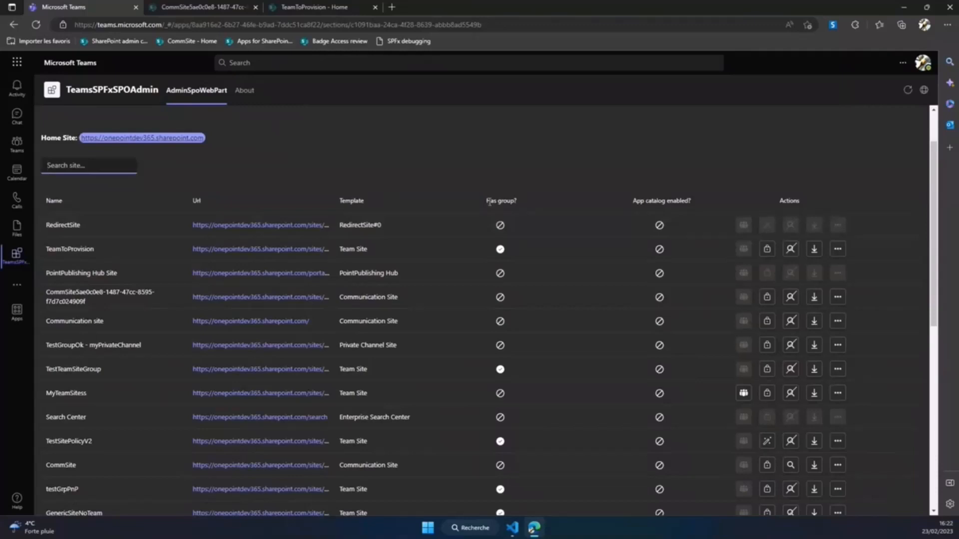
mouse_move(633, 200)
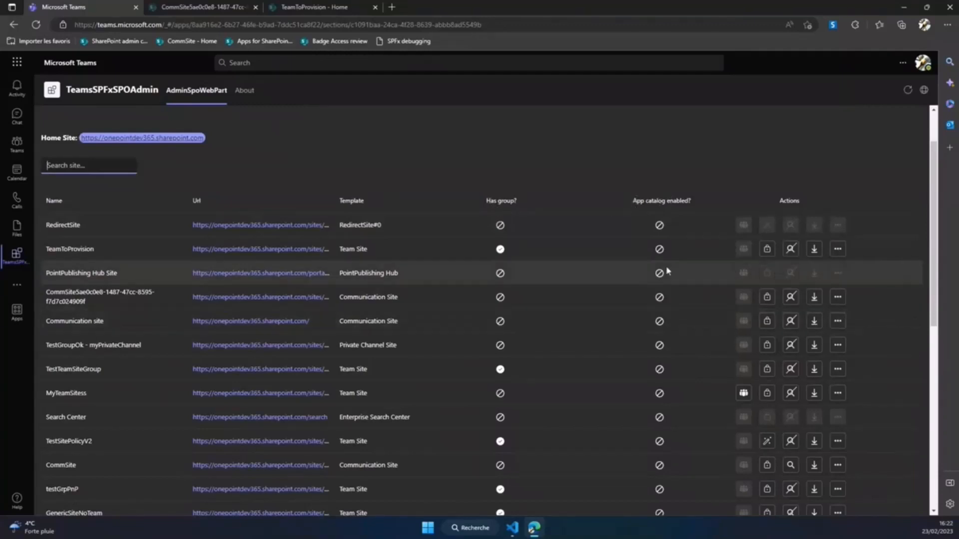
mouse_move(672, 226)
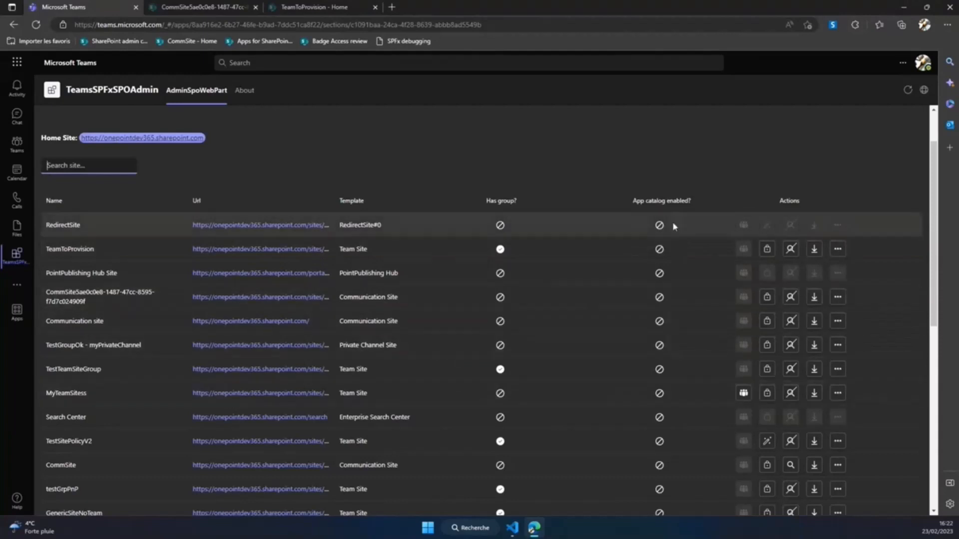
mouse_move(657, 305)
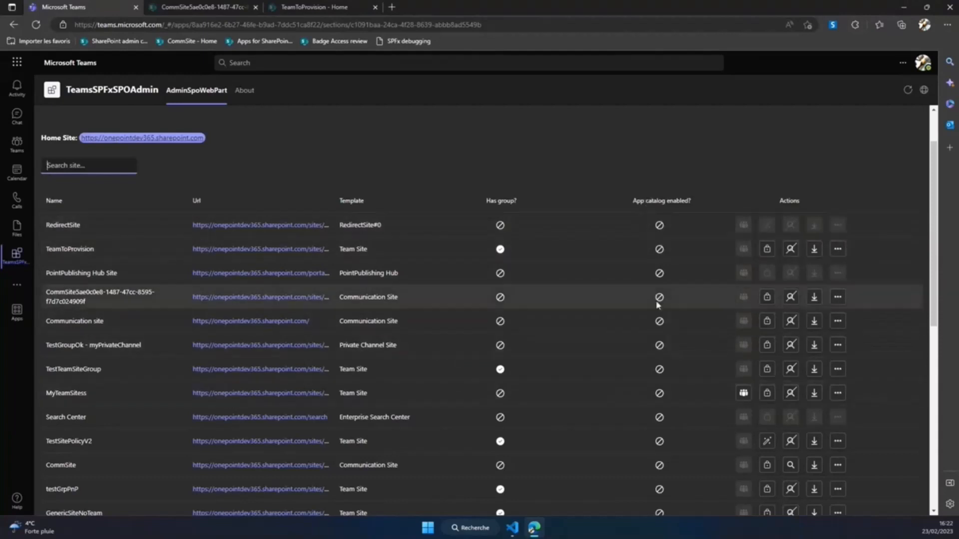
- Scroll down the full site list to the CommSite and testGrpPnP entries
scroll("down", 3)
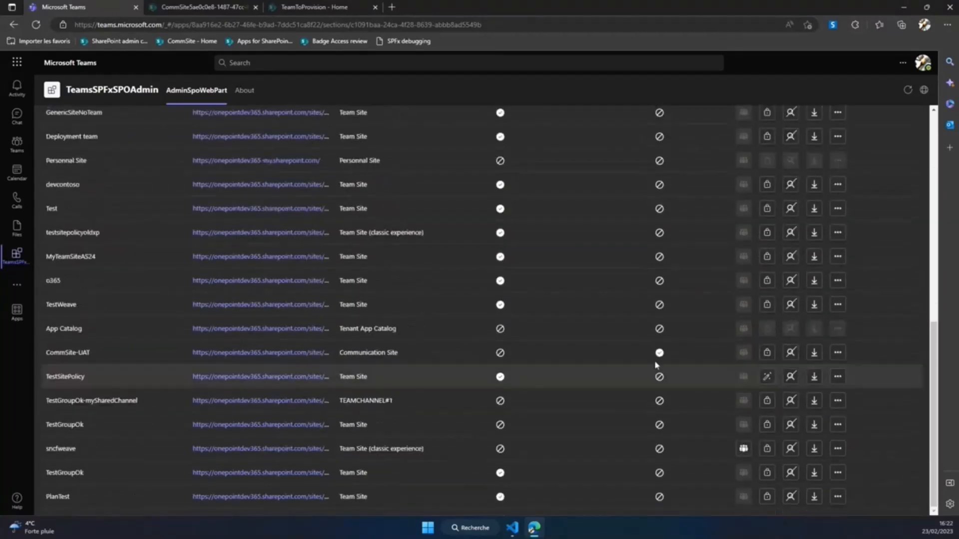
mouse_move(580, 366)
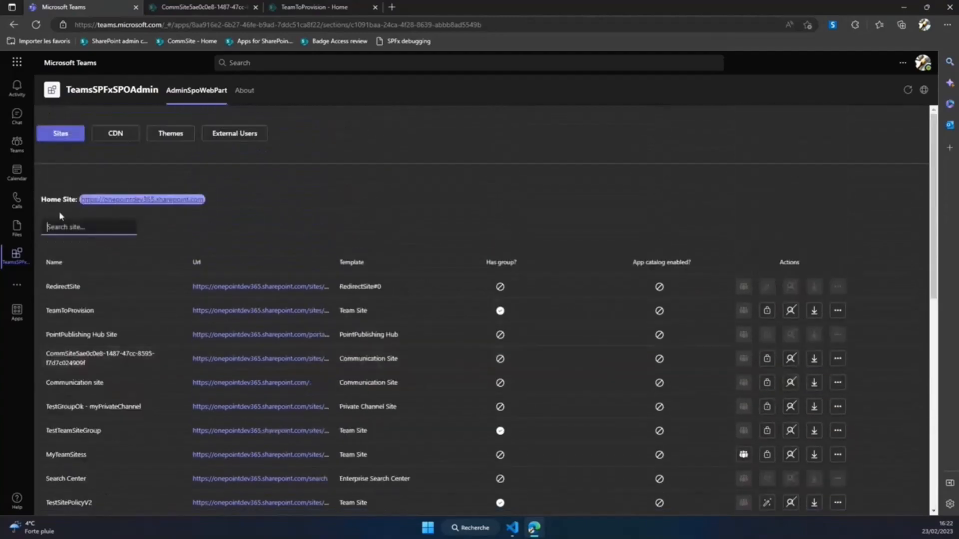
mouse_move(238, 203)
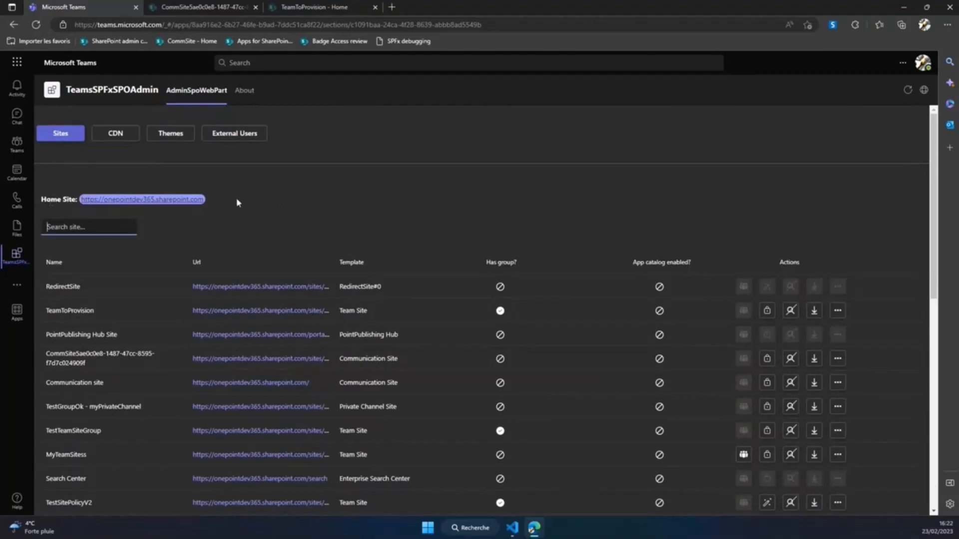
mouse_move(241, 205)
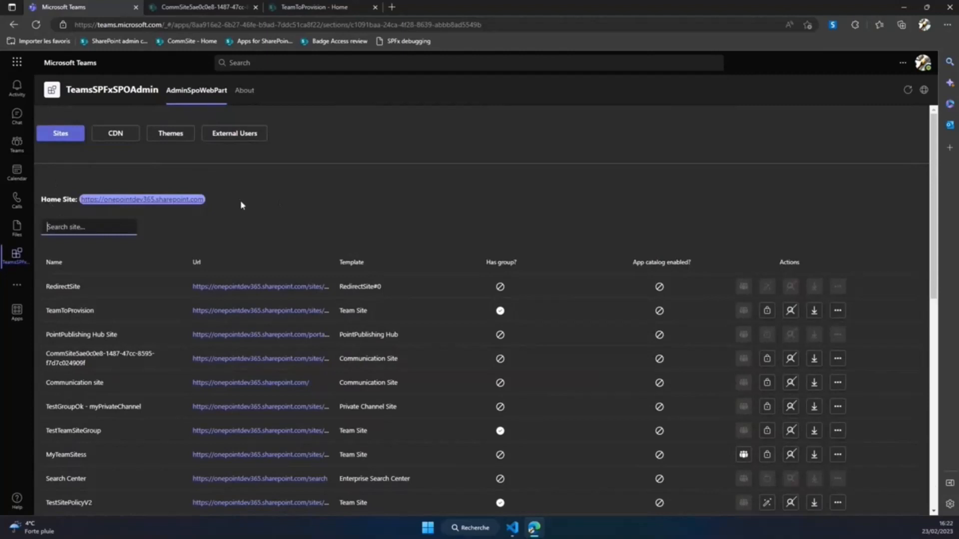
mouse_move(636, 253)
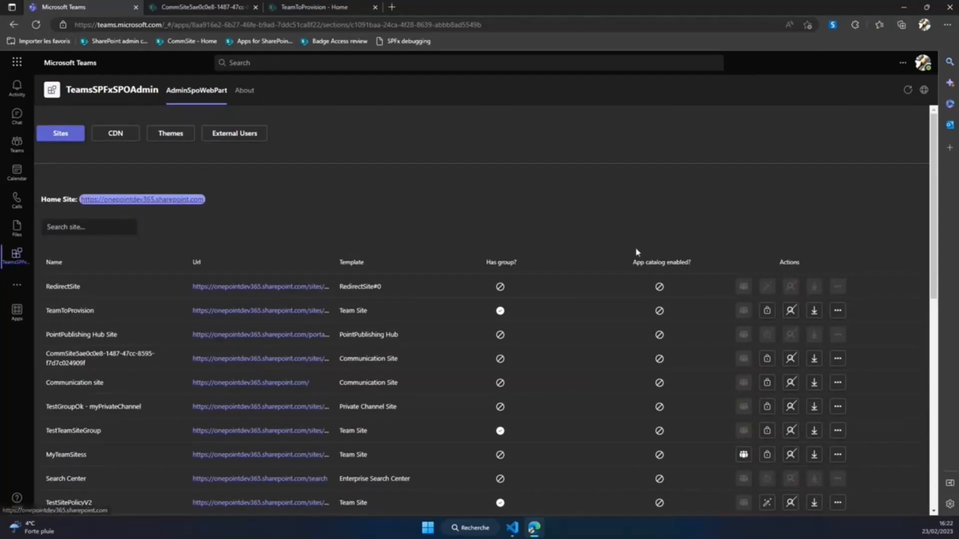
mouse_move(751, 246)
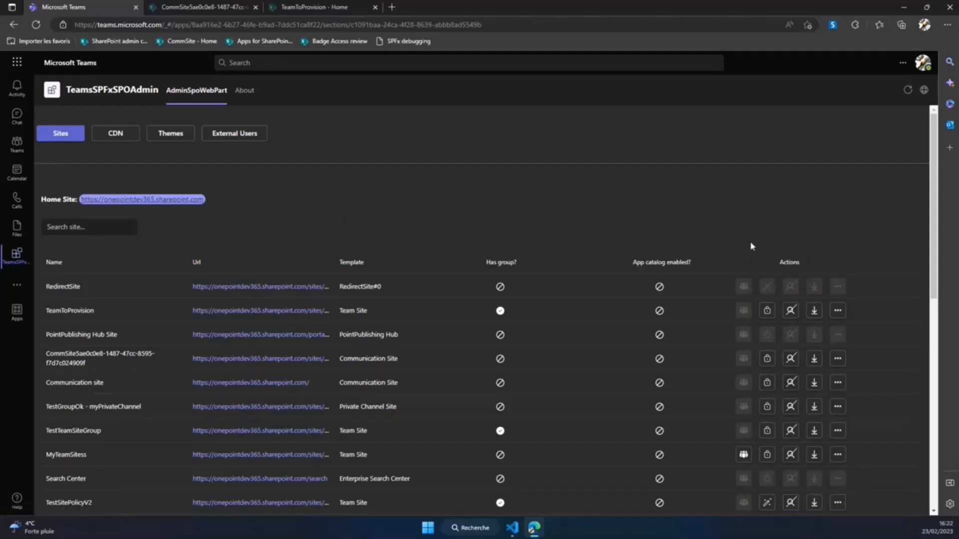
mouse_move(720, 276)
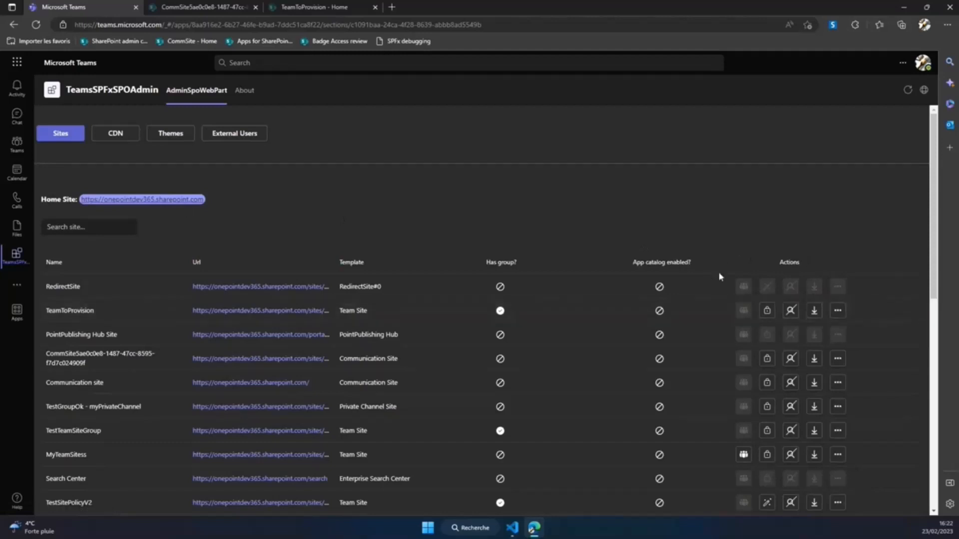
mouse_move(773, 293)
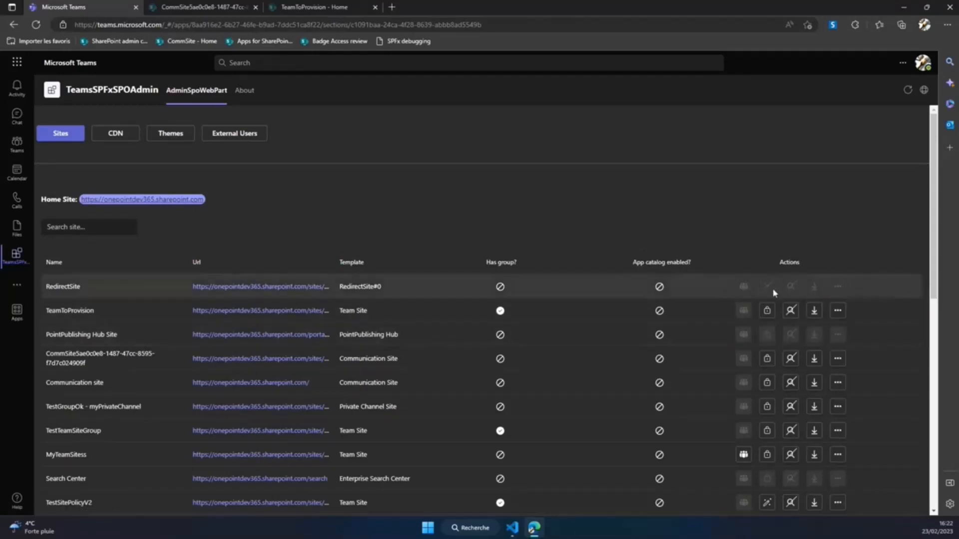
scroll("down", 3)
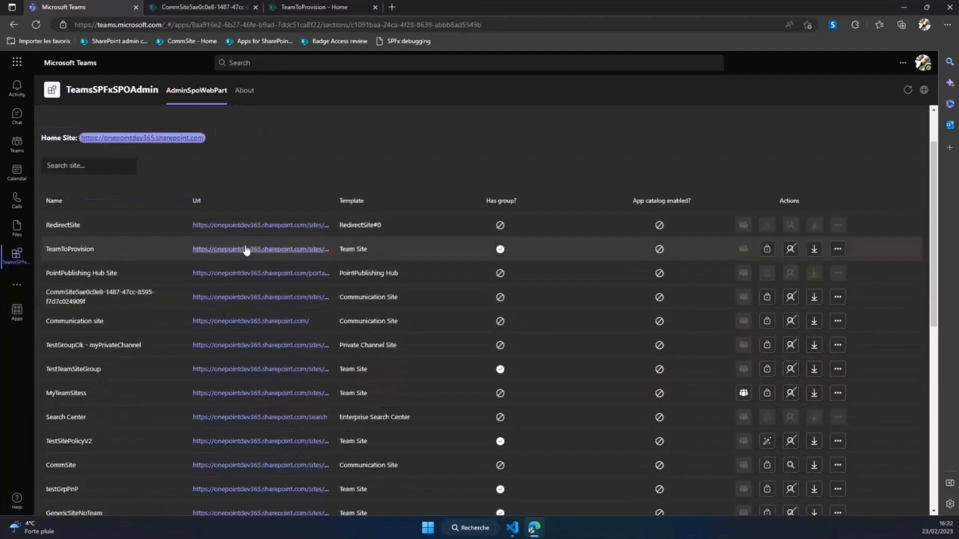
mouse_move(582, 224)
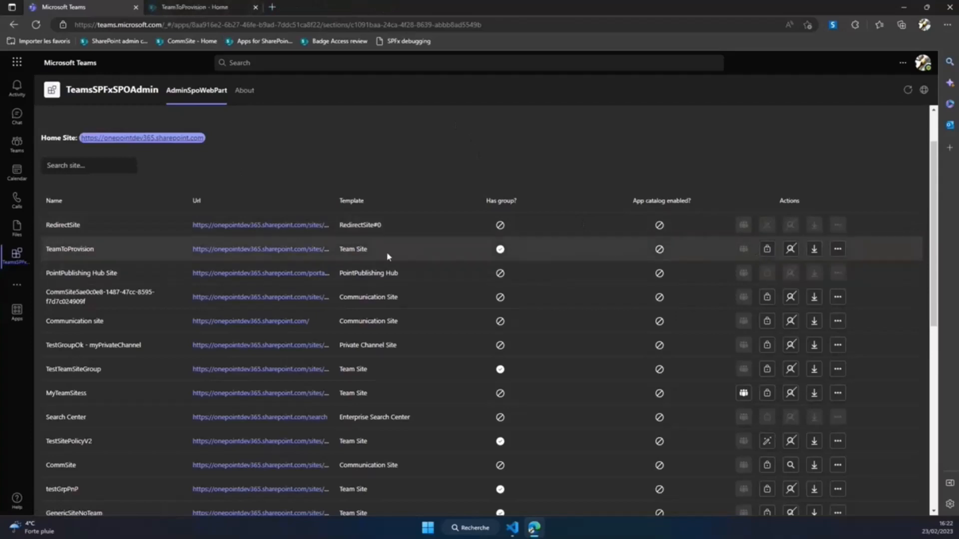
mouse_move(766, 249)
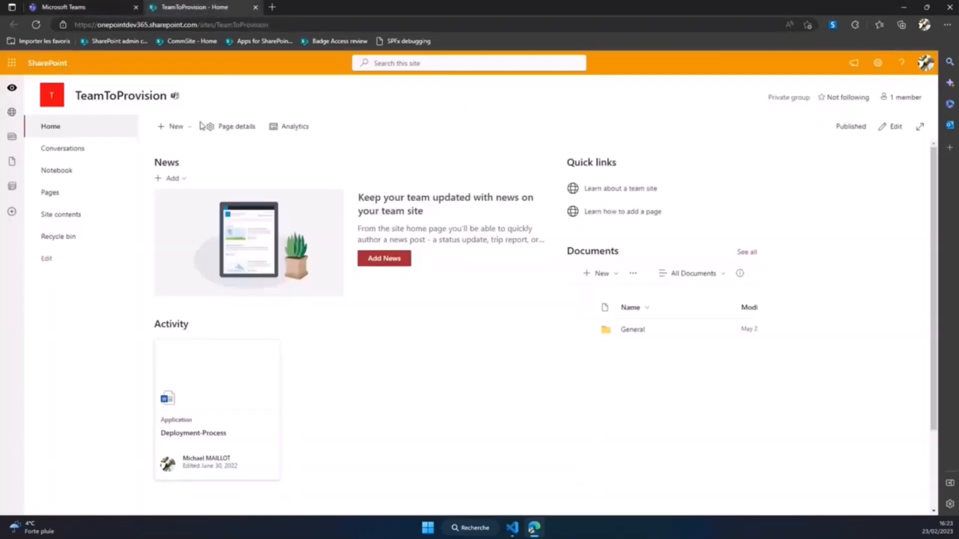
mouse_move(888, 149)
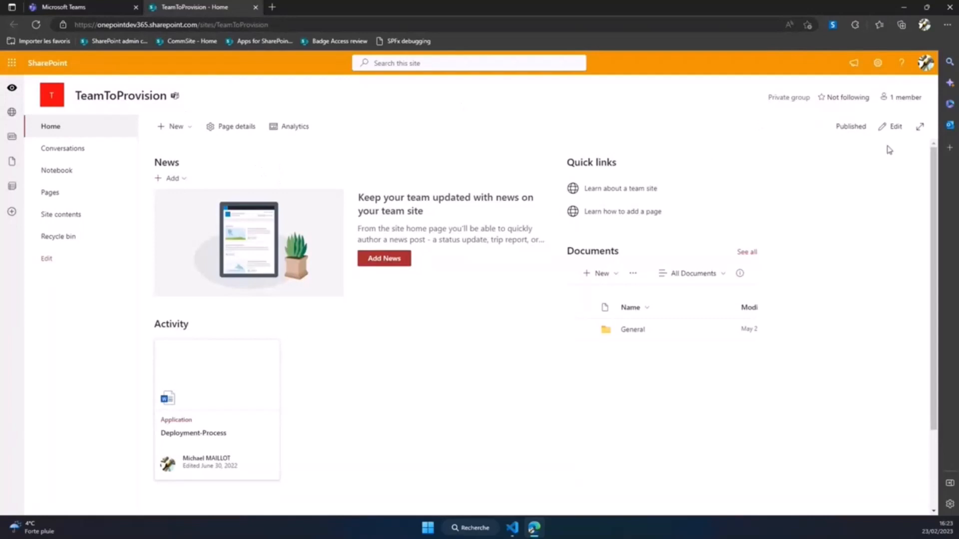
mouse_move(802, 144)
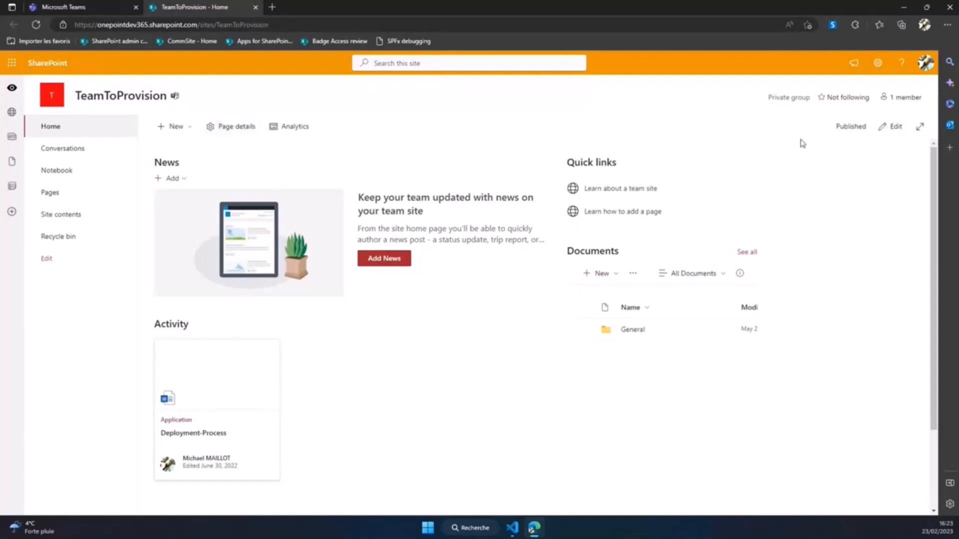
mouse_move(299, 146)
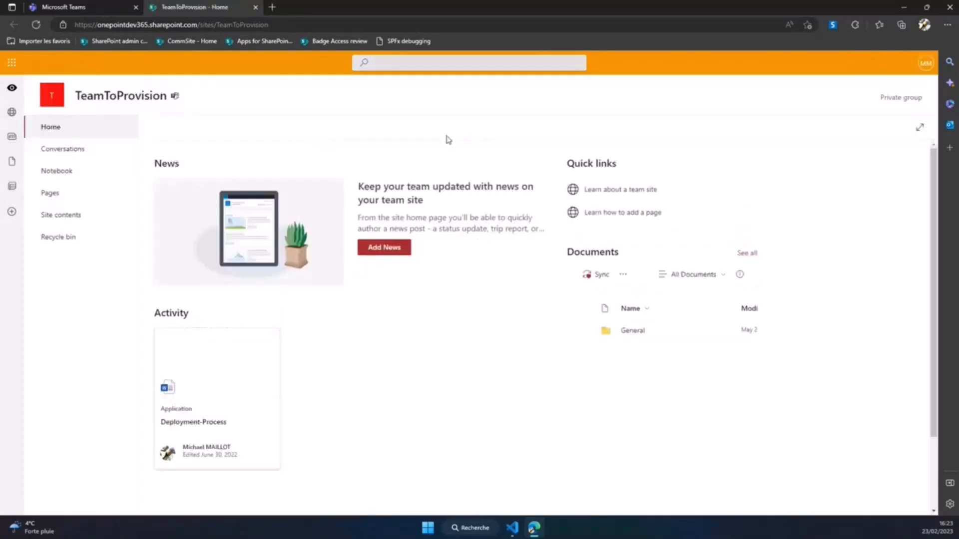
mouse_move(818, 145)
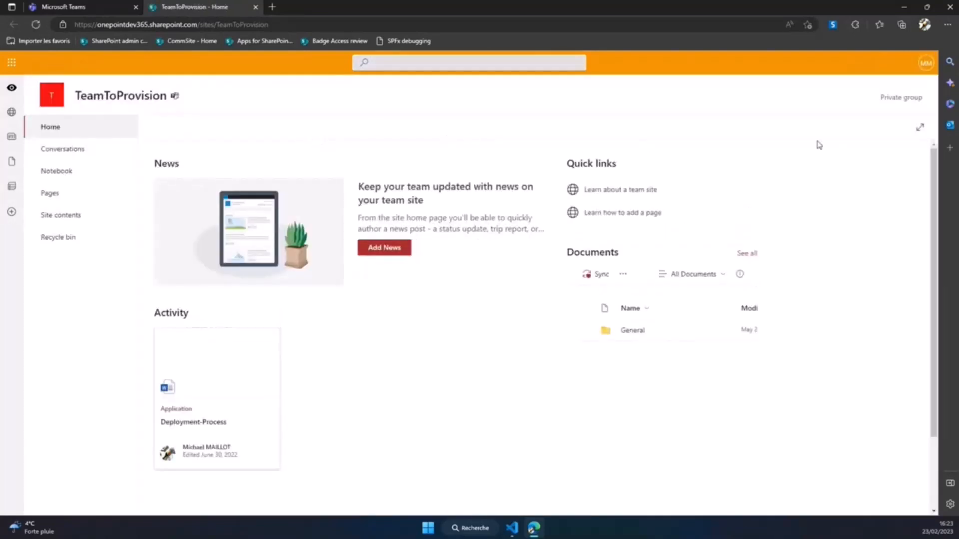
mouse_move(178, 105)
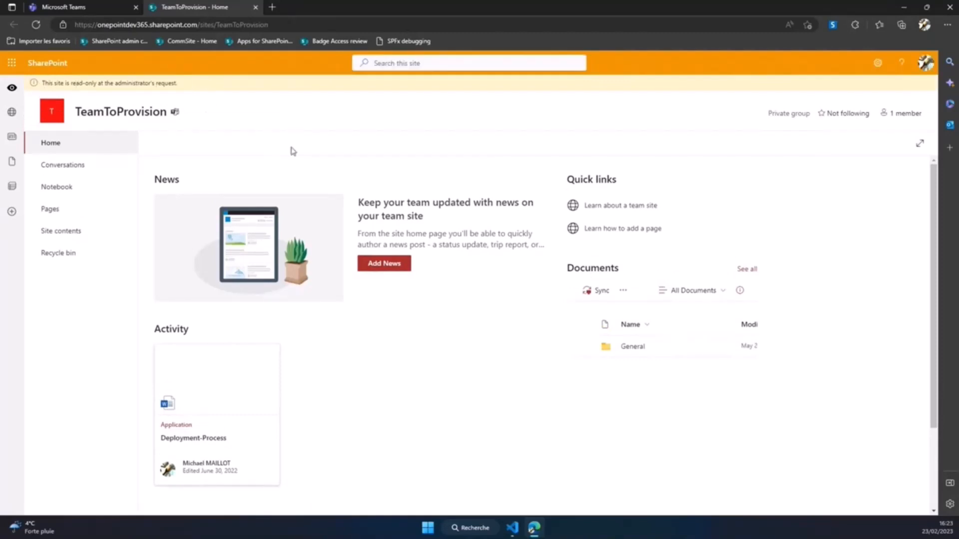
mouse_move(95, 13)
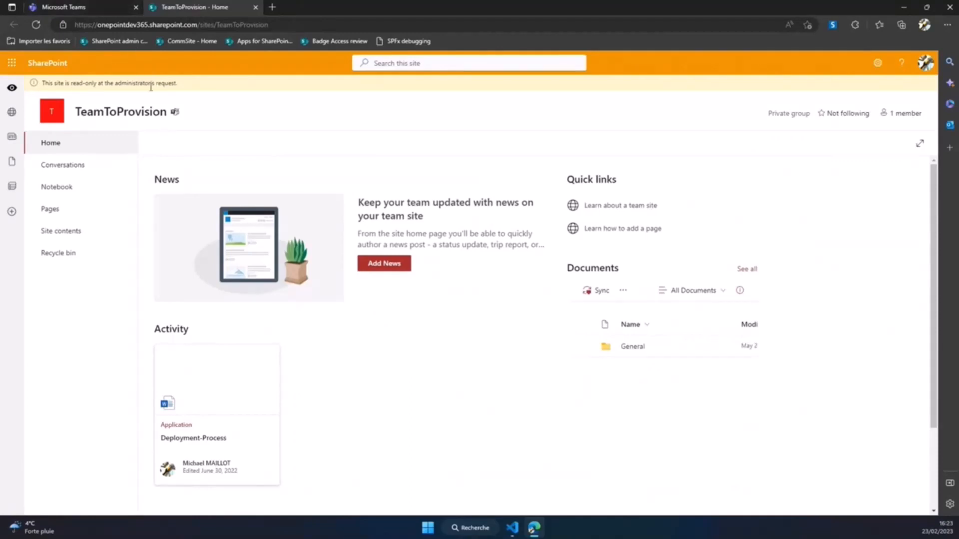
mouse_move(112, 69)
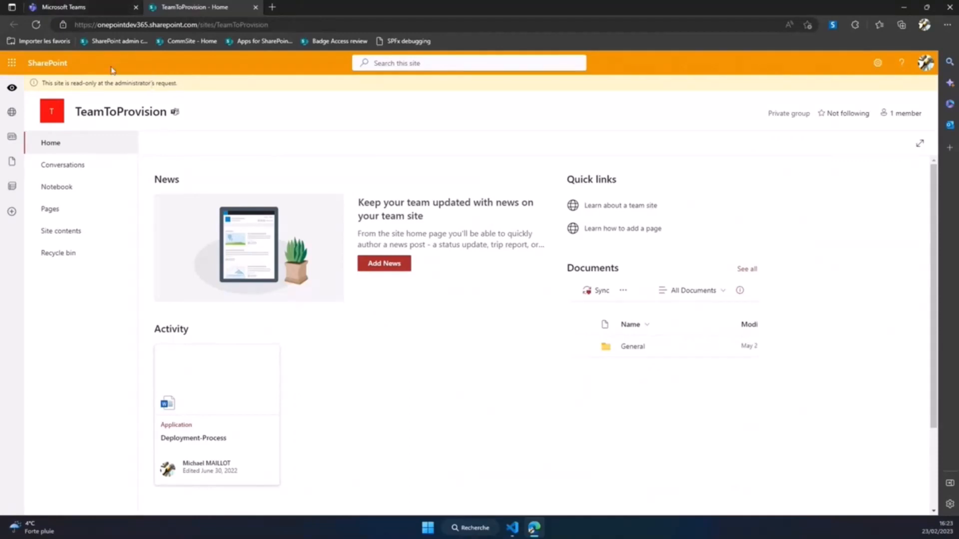
- Return to the AdminSpoWebPart site list in the Teams browser tab
left_click(83, 7)
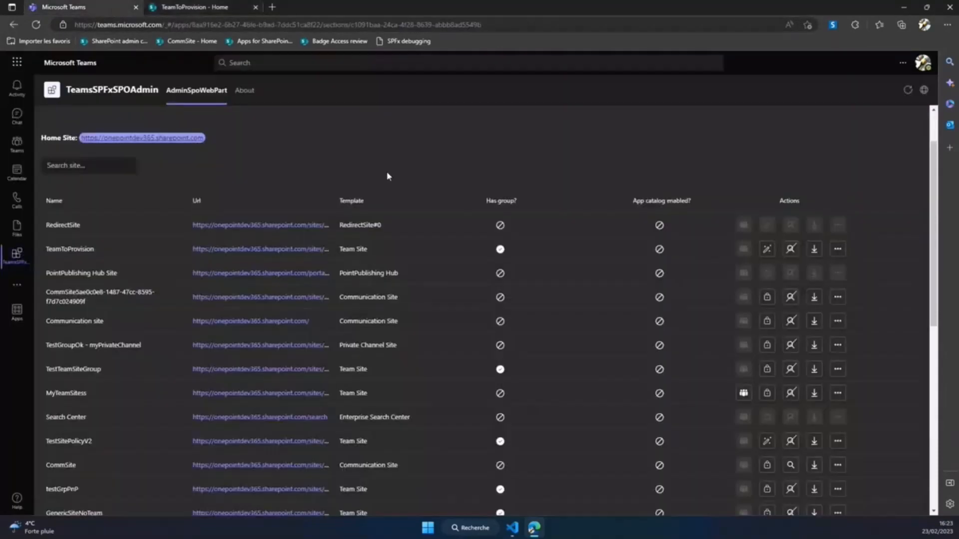
mouse_move(761, 171)
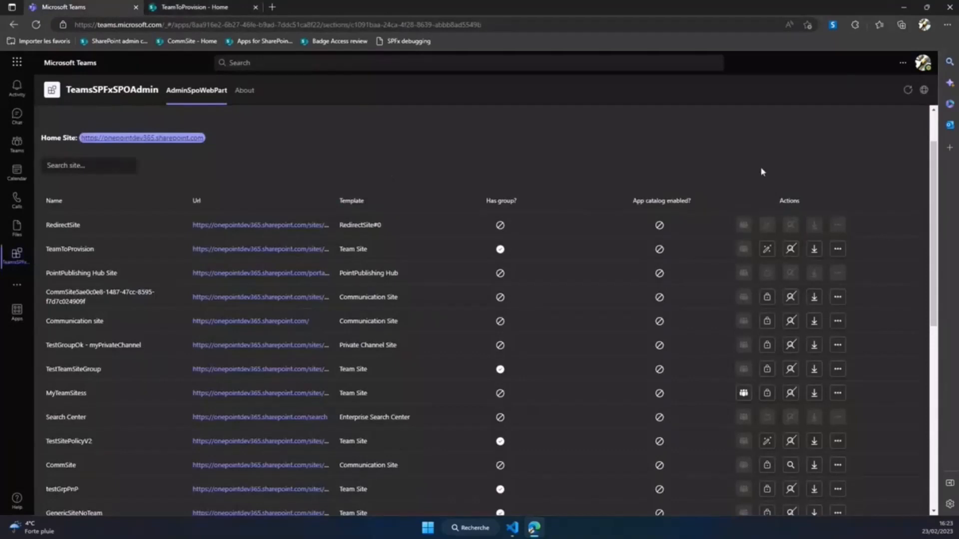
mouse_move(789, 249)
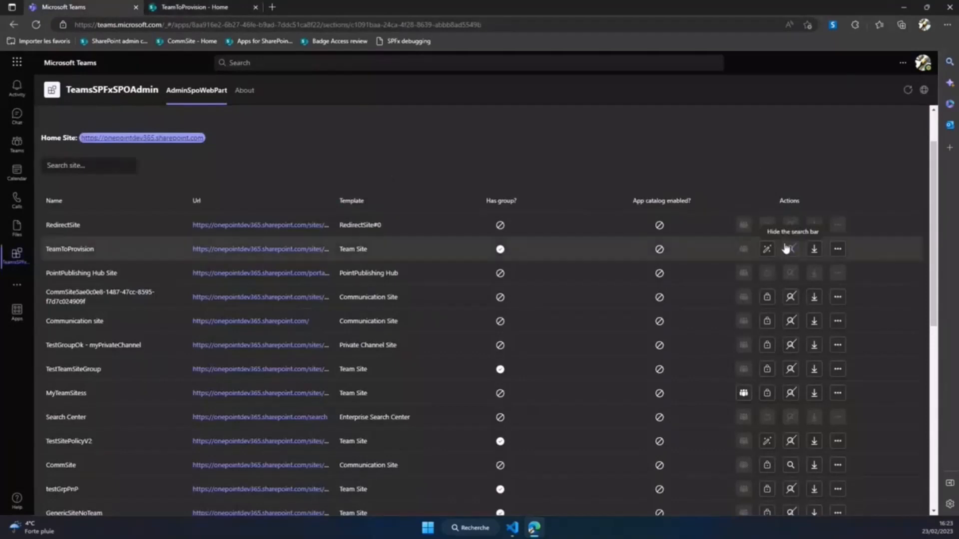
mouse_move(618, 165)
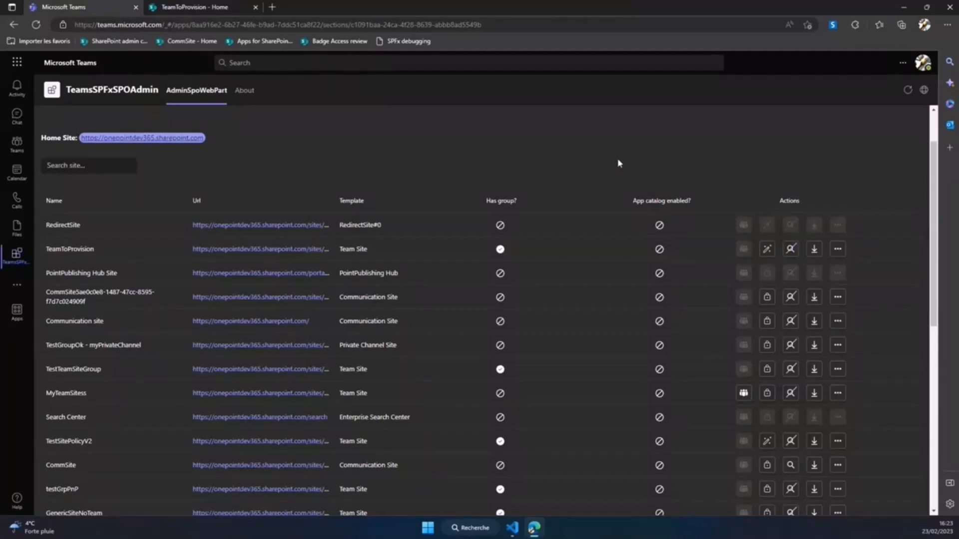
mouse_move(652, 169)
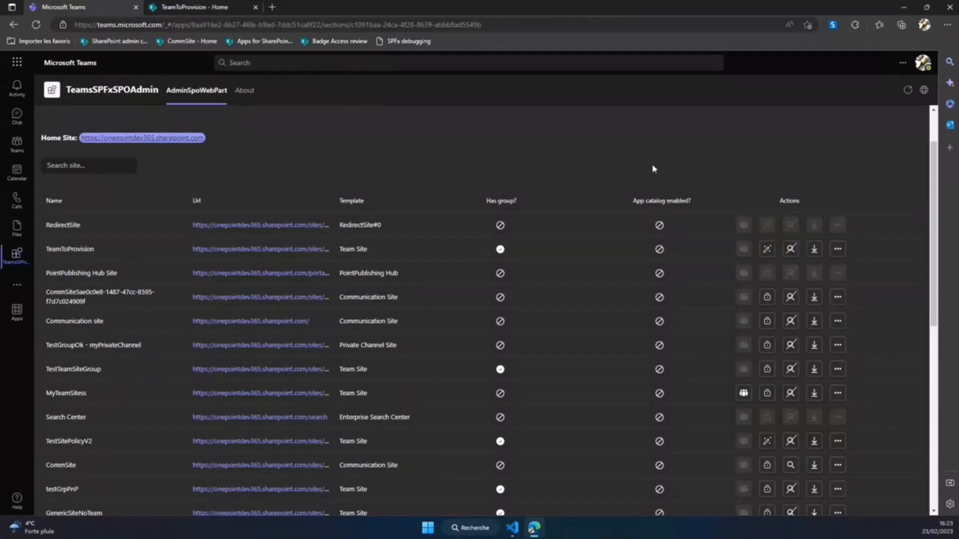
mouse_move(651, 168)
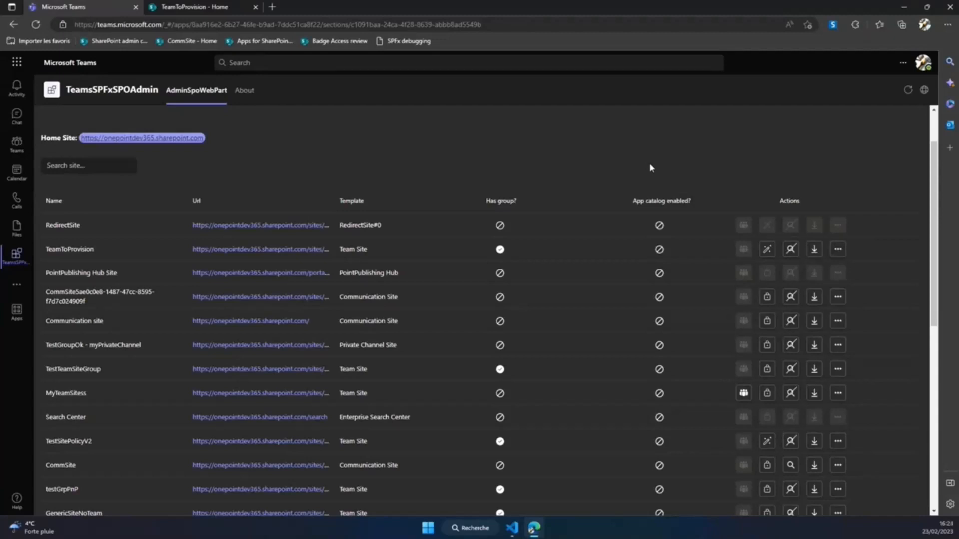
mouse_move(814, 248)
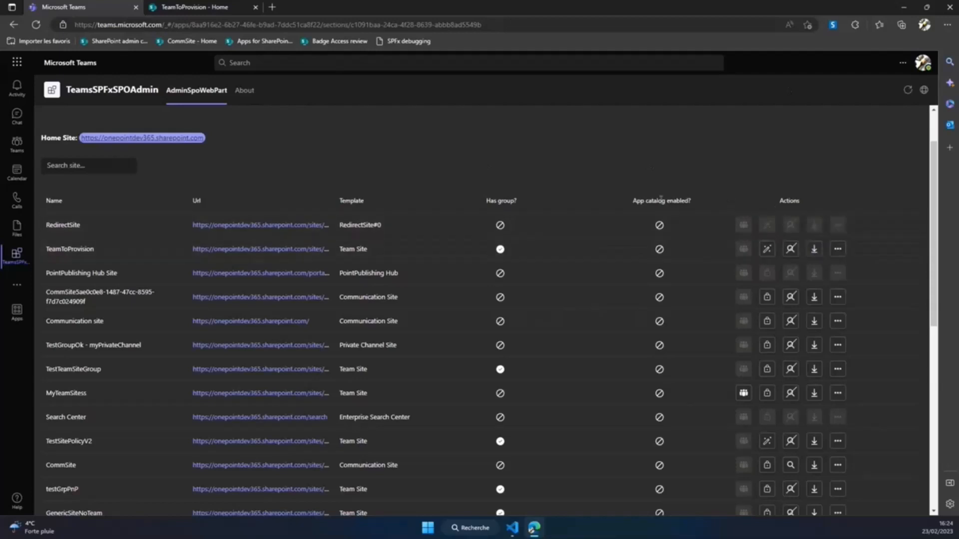
mouse_move(837, 249)
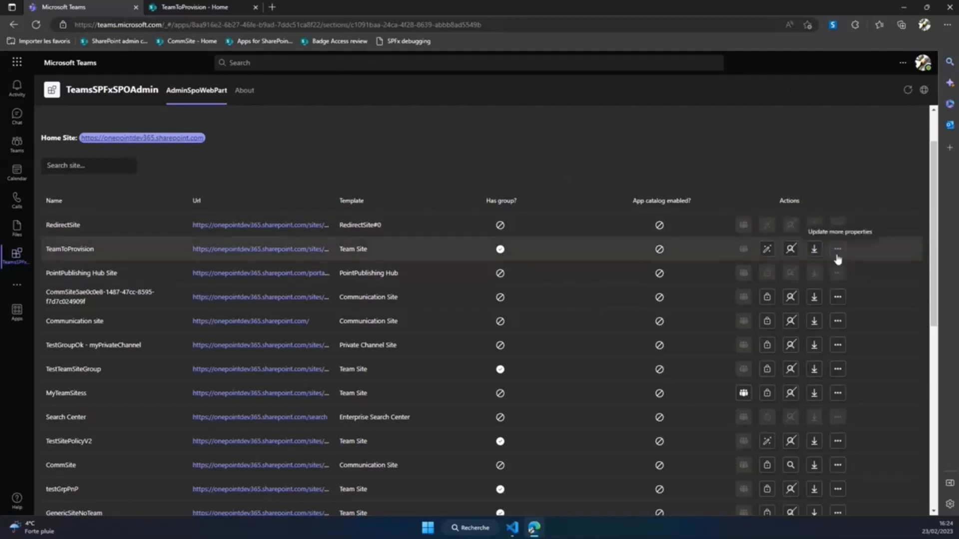
mouse_move(837, 321)
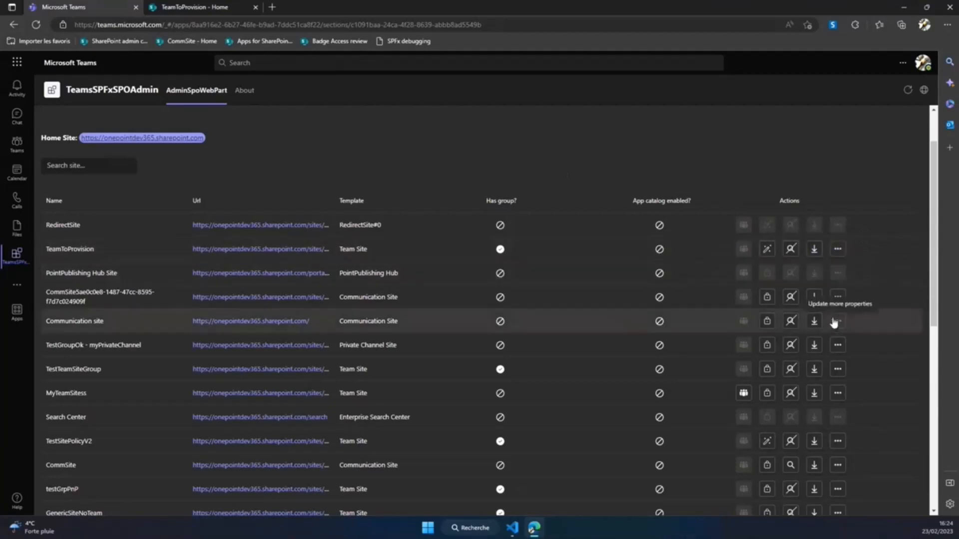
mouse_move(838, 297)
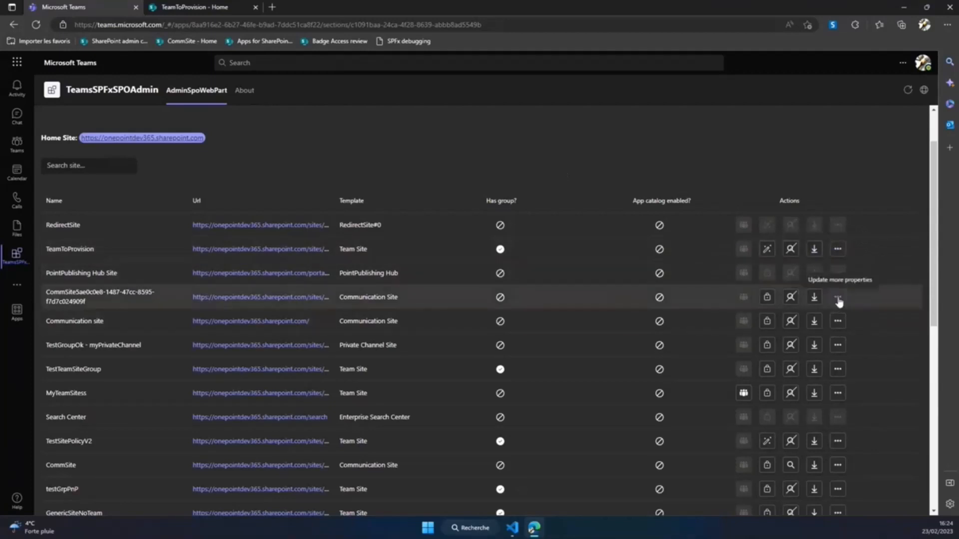
left_click(837, 298)
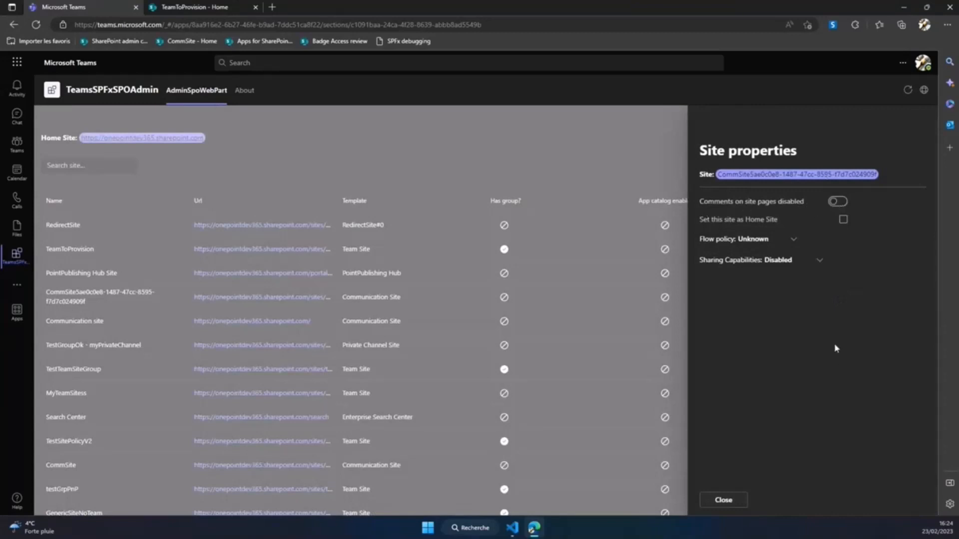
mouse_move(819, 193)
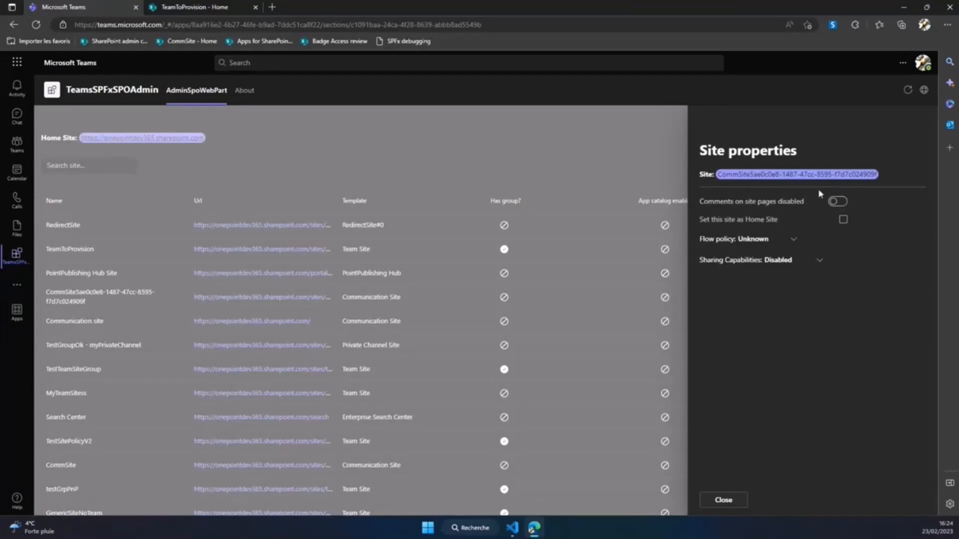
mouse_move(786, 327)
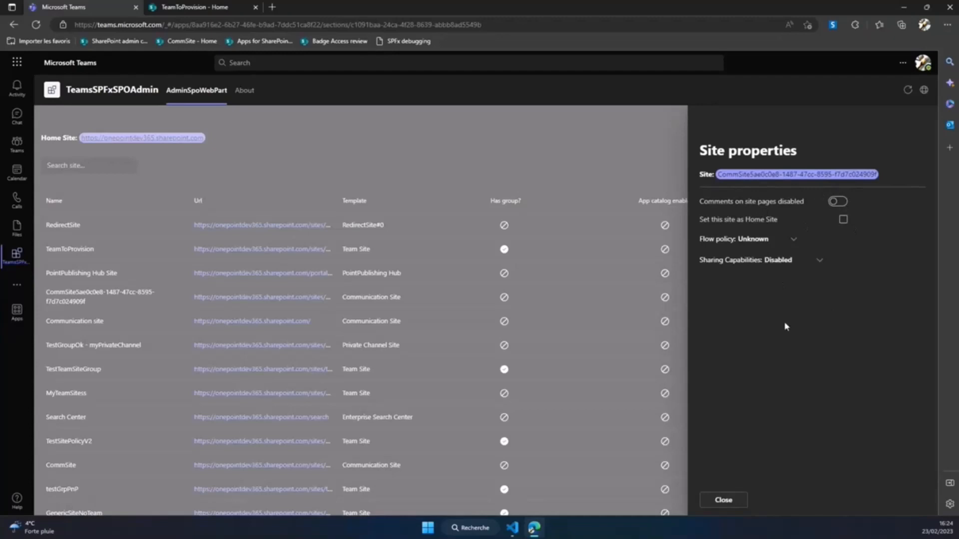
mouse_move(745, 224)
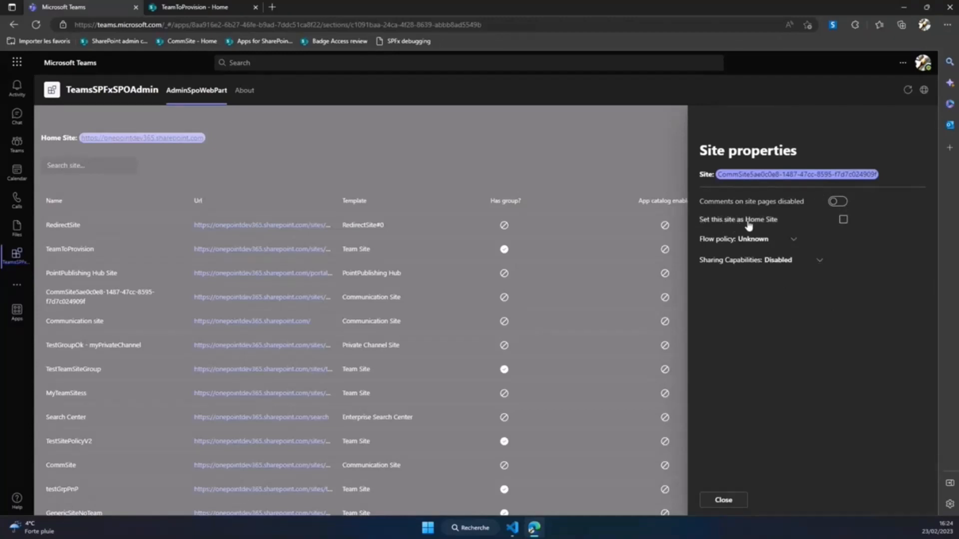
mouse_move(769, 245)
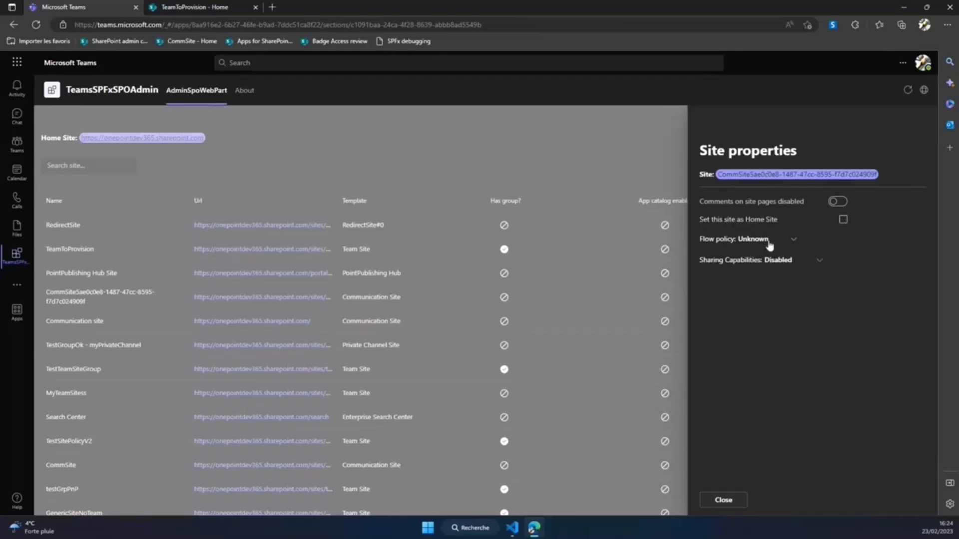
left_click(794, 239)
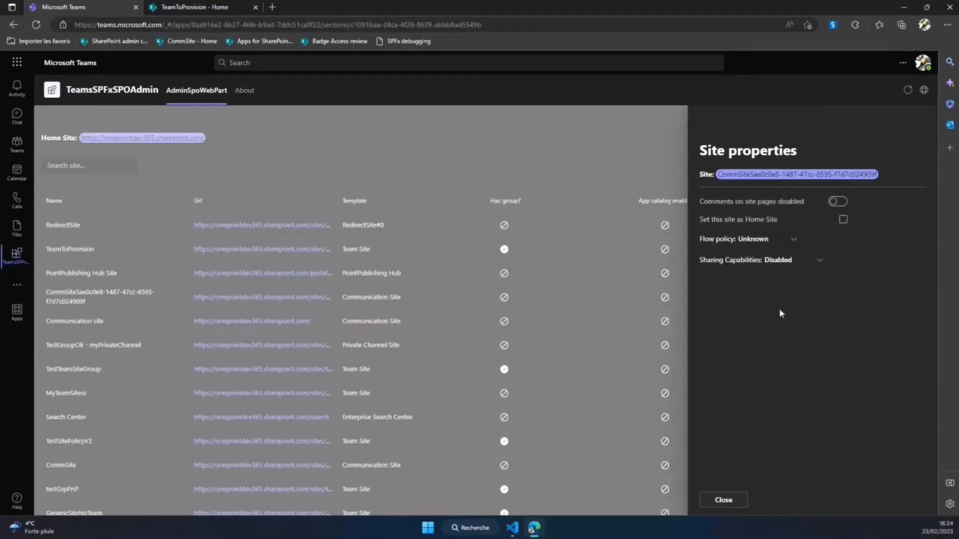
mouse_move(768, 305)
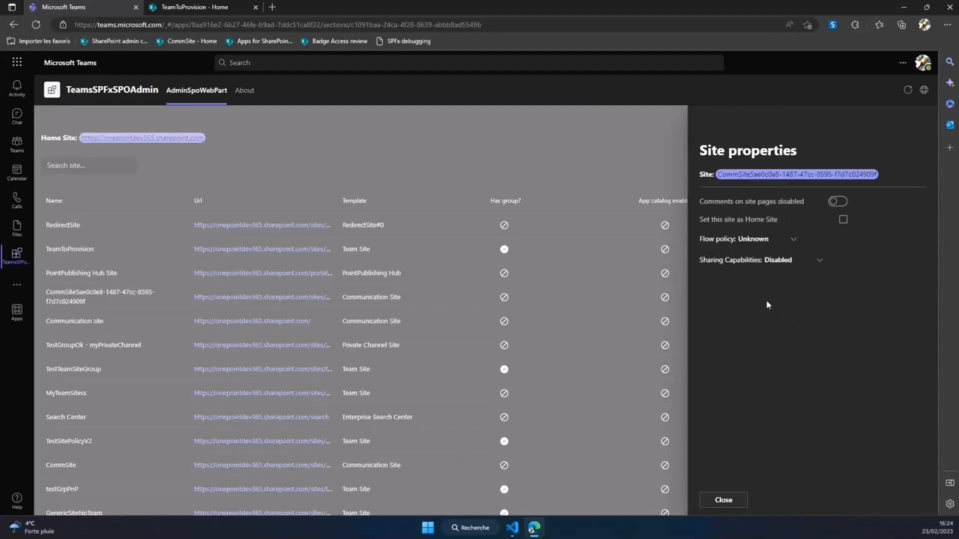
left_click(819, 260)
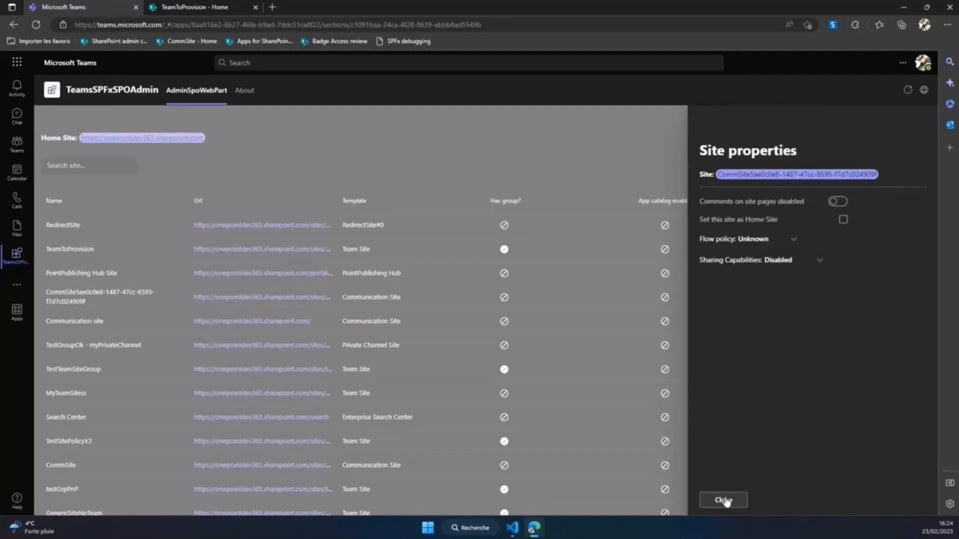
left_click(722, 500)
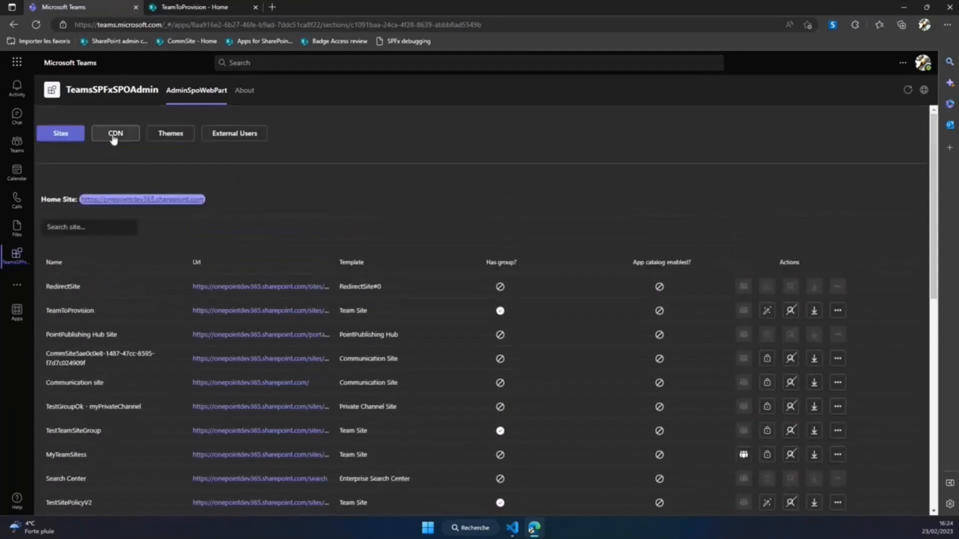
- On the CDN settings, add */MASTERPAGE as a new public CDN origin
left_click(115, 133)
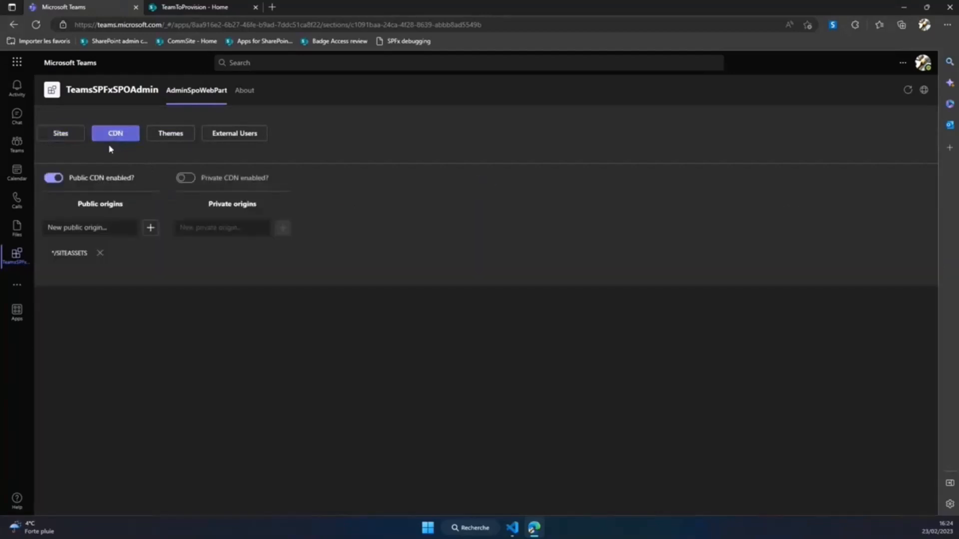
mouse_move(155, 189)
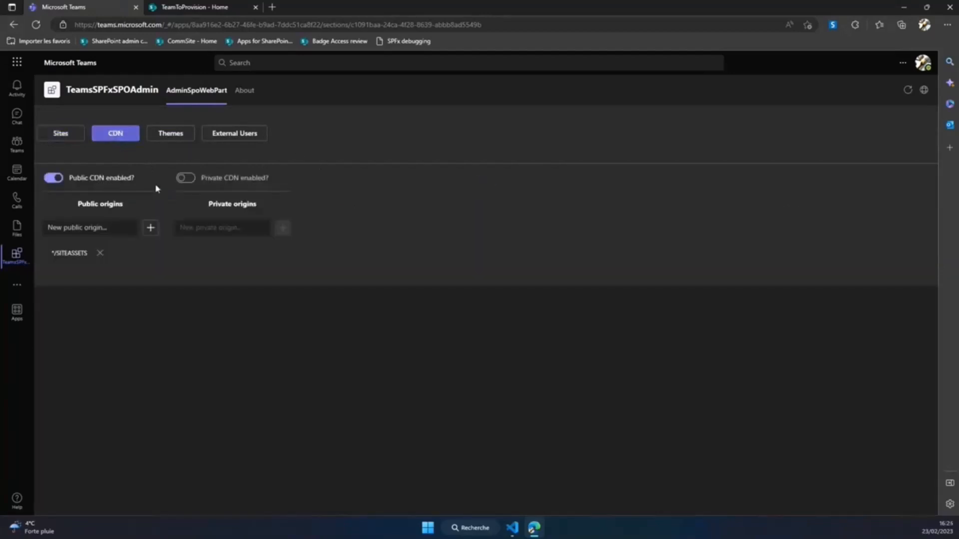
mouse_move(119, 200)
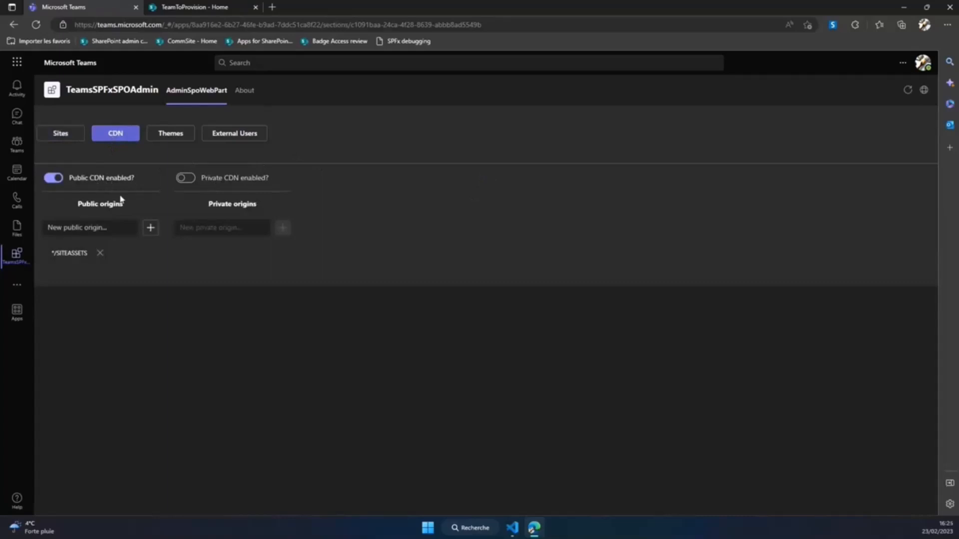
mouse_move(231, 173)
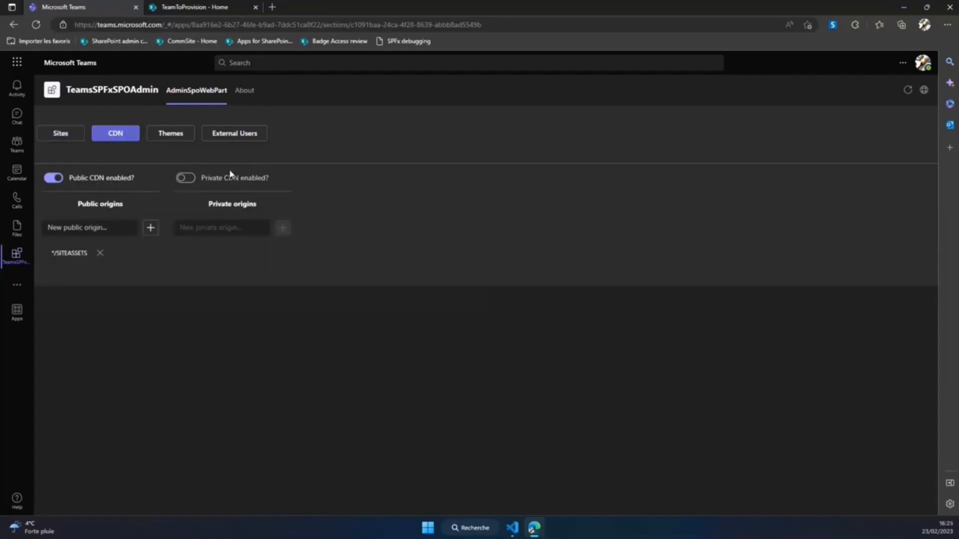
mouse_move(227, 245)
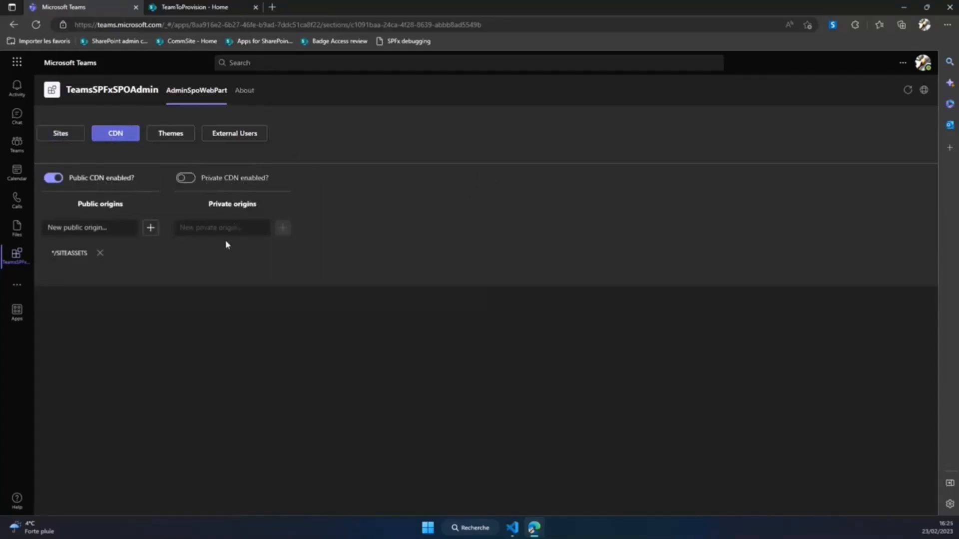
mouse_move(274, 259)
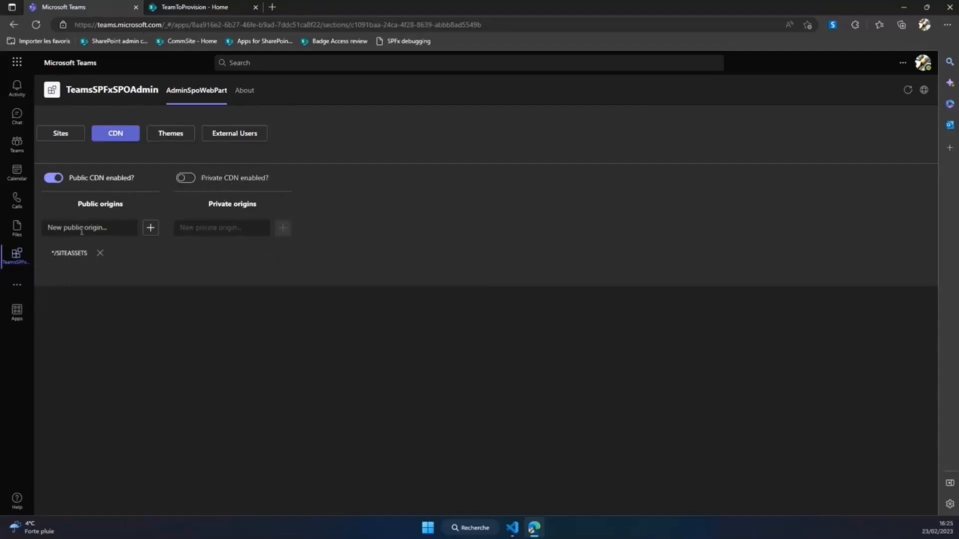
left_click(89, 227)
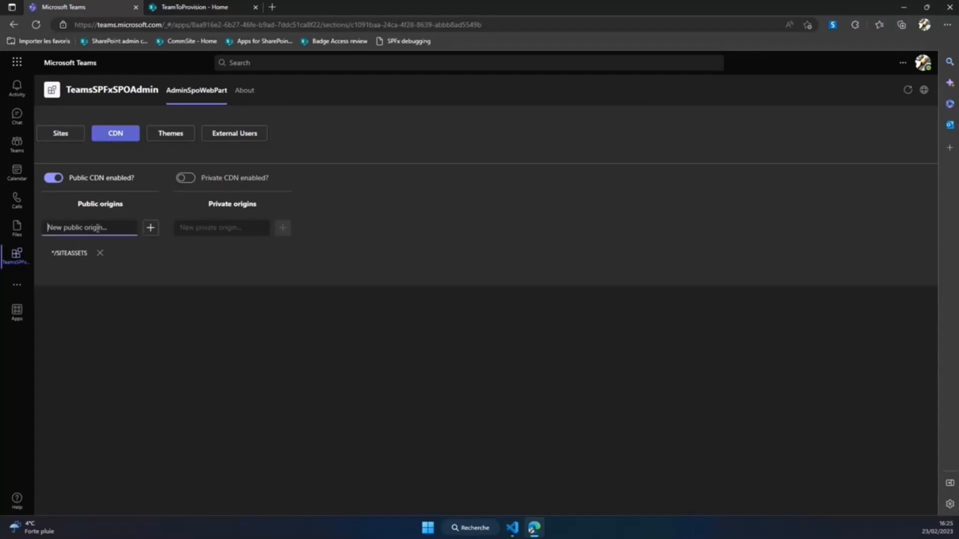
type("*/MAS")
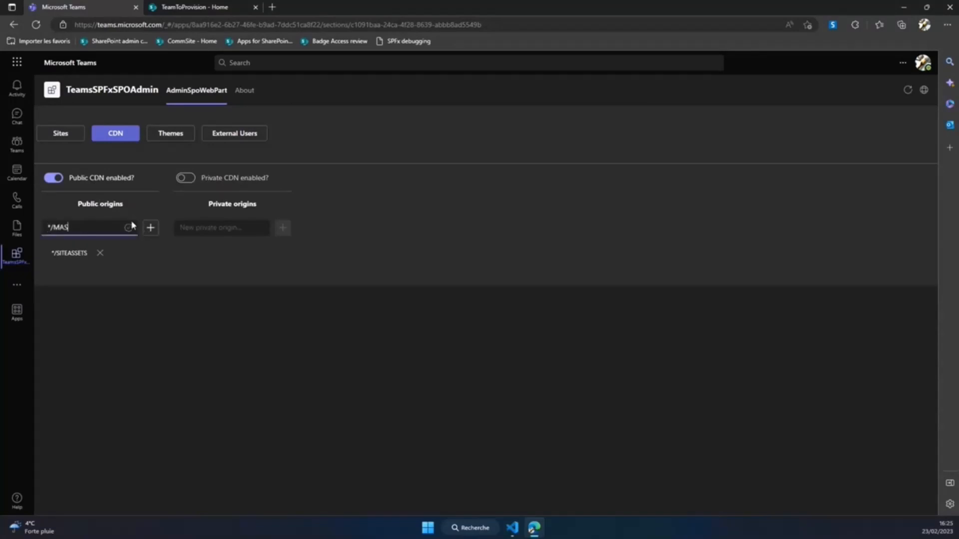
type("TERPAGE")
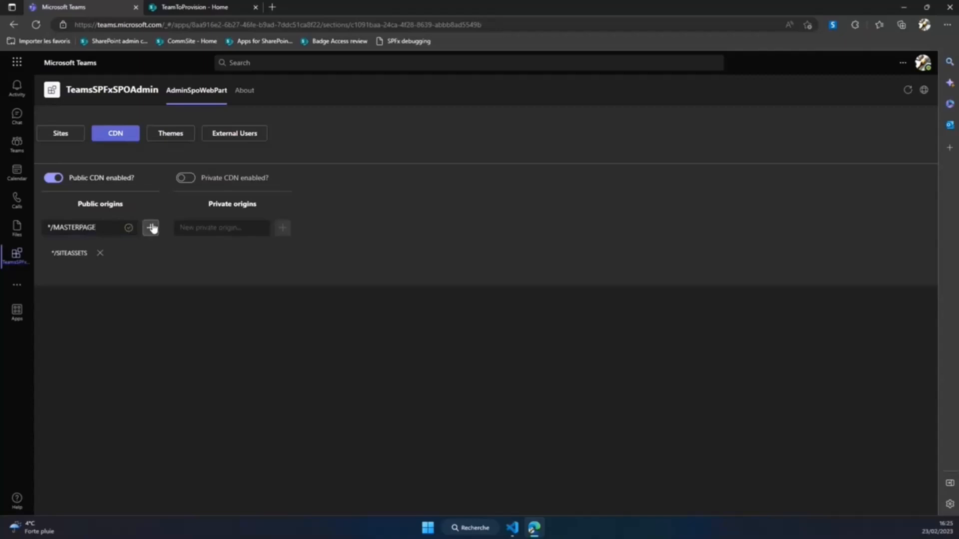
left_click(151, 227)
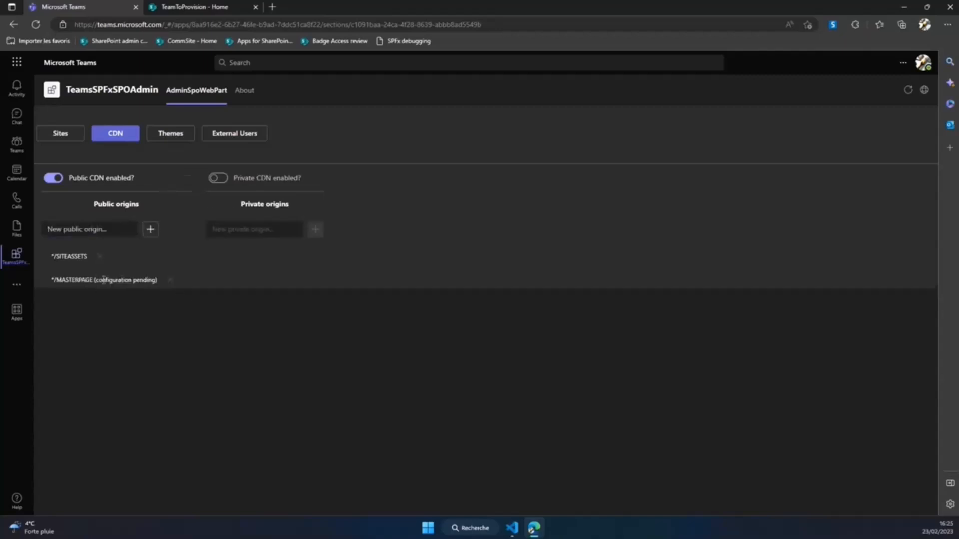
mouse_move(182, 327)
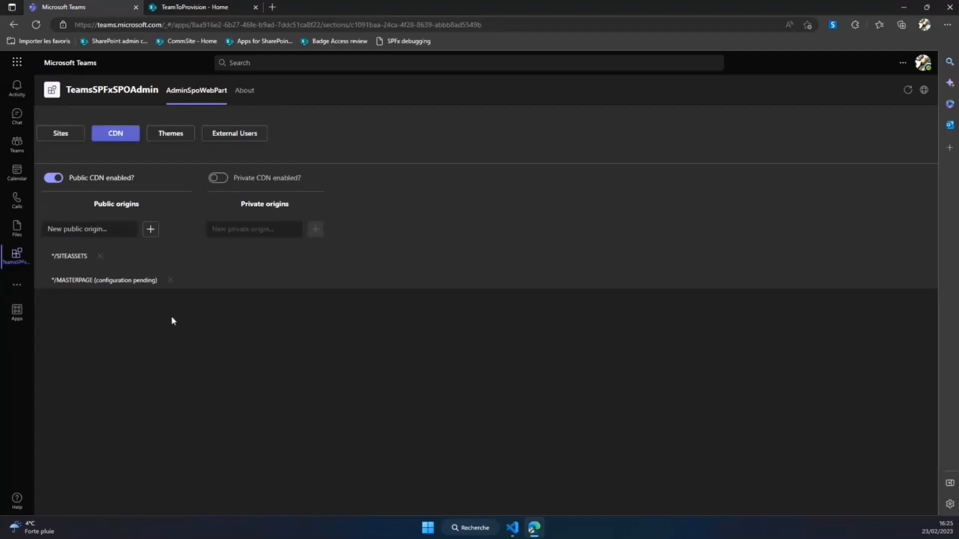
mouse_move(125, 249)
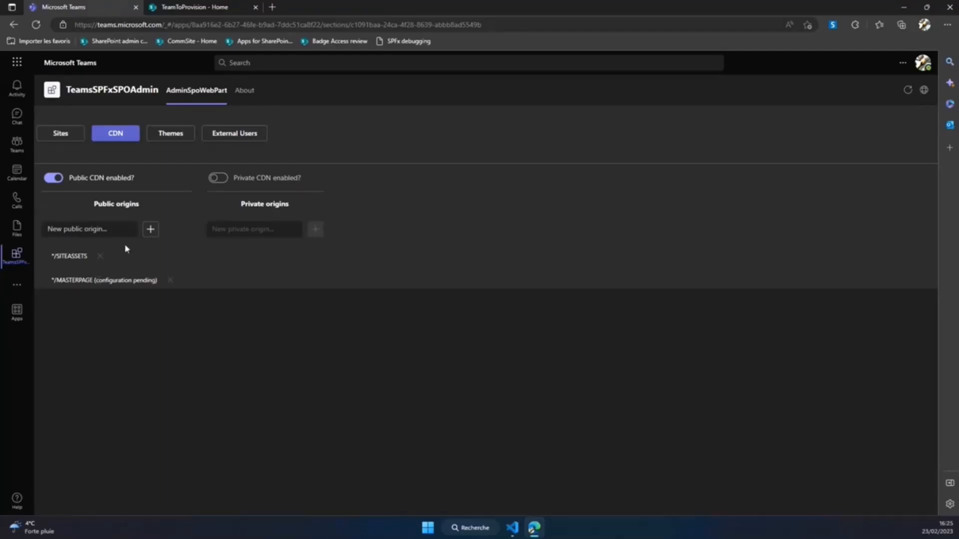
mouse_move(217, 263)
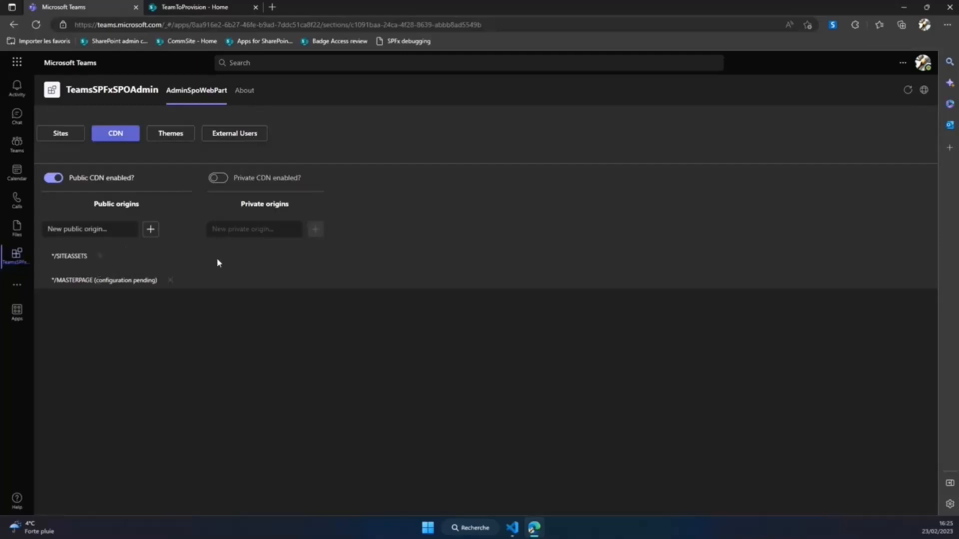
mouse_move(170, 133)
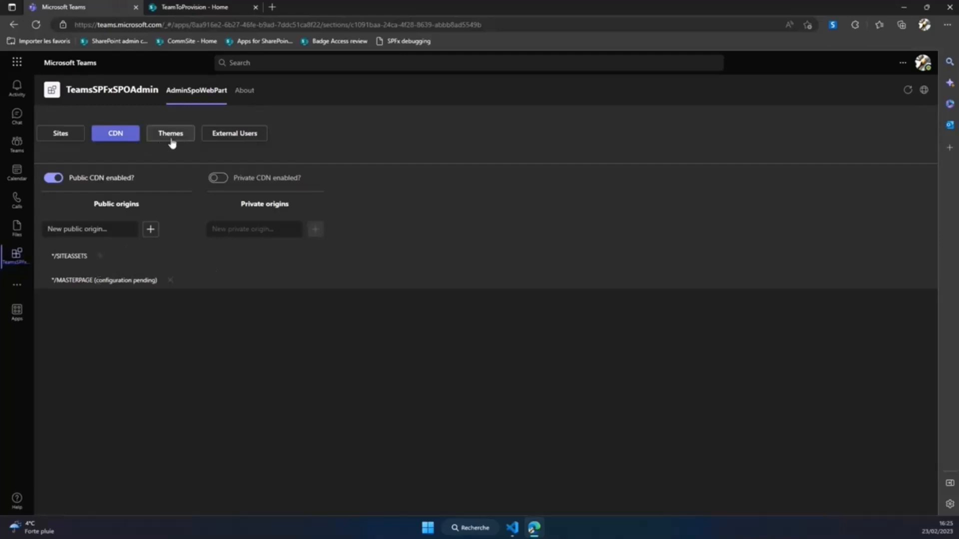
- Show the Themes list and review the GREEEEEEEN theme editor, cancelling without changes
left_click(170, 132)
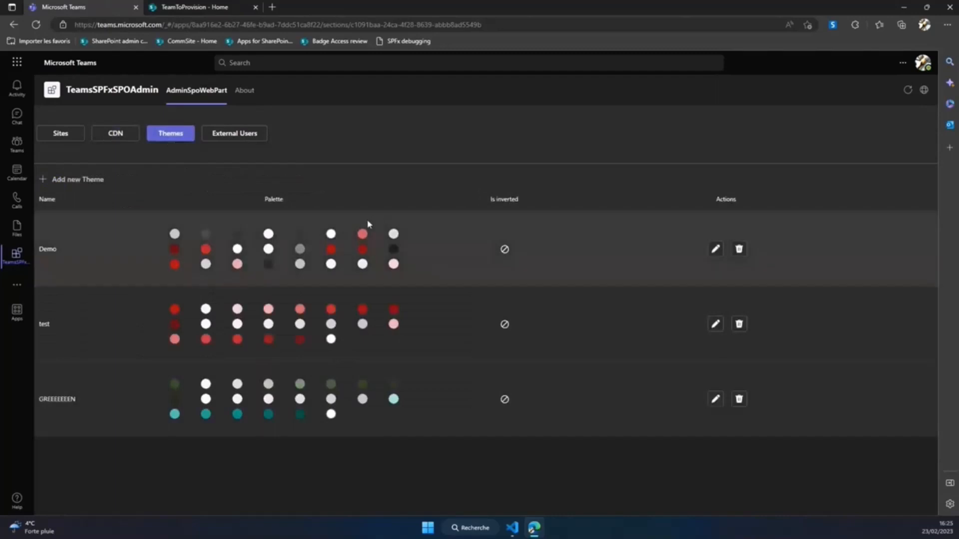
left_click(254, 7)
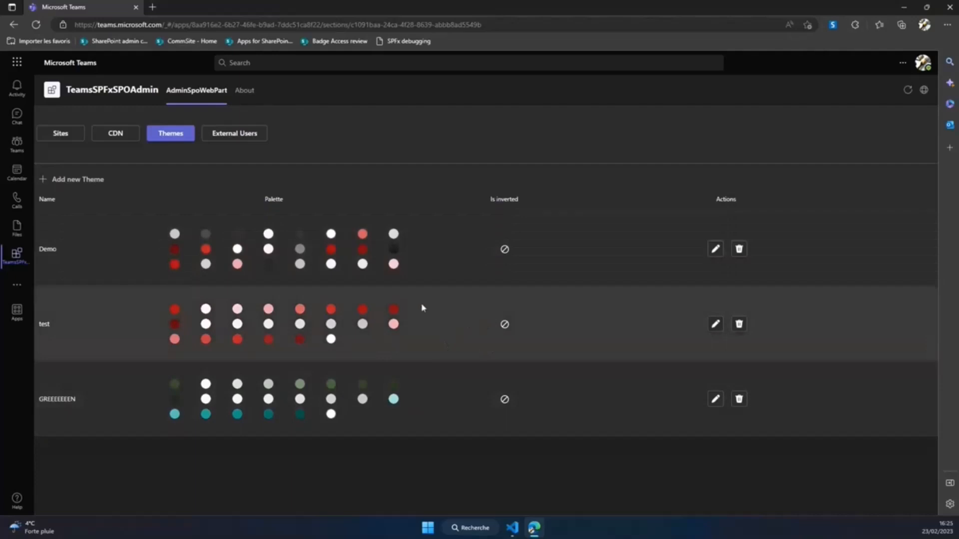
mouse_move(416, 295)
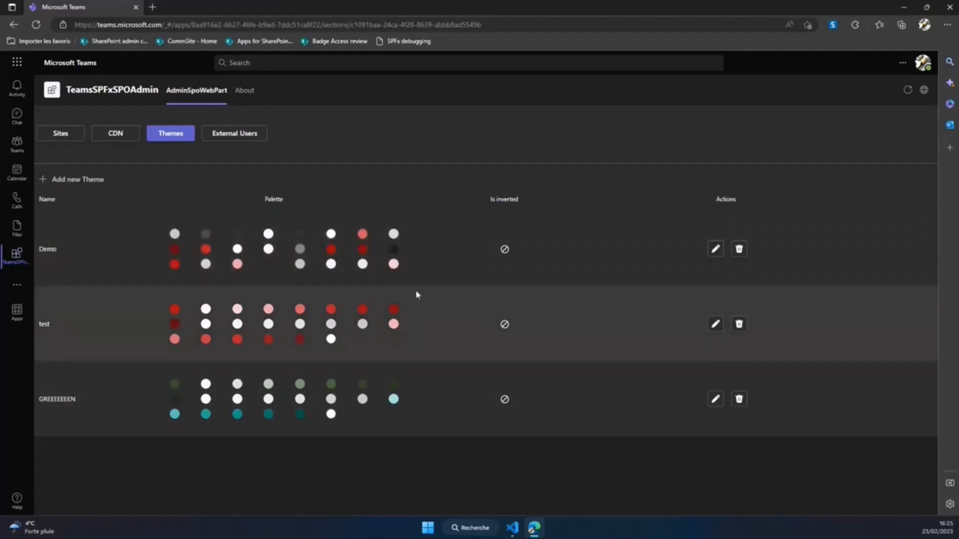
mouse_move(376, 213)
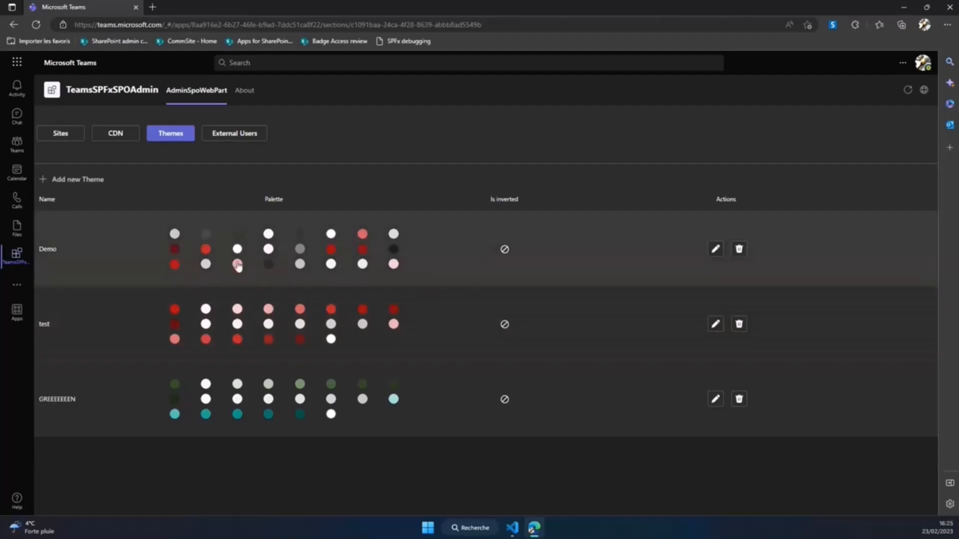
mouse_move(187, 269)
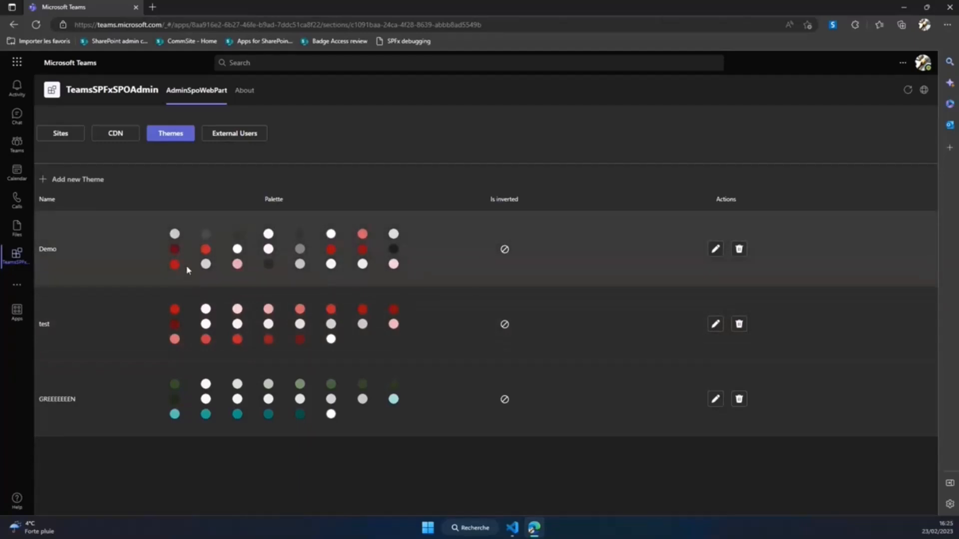
mouse_move(331, 264)
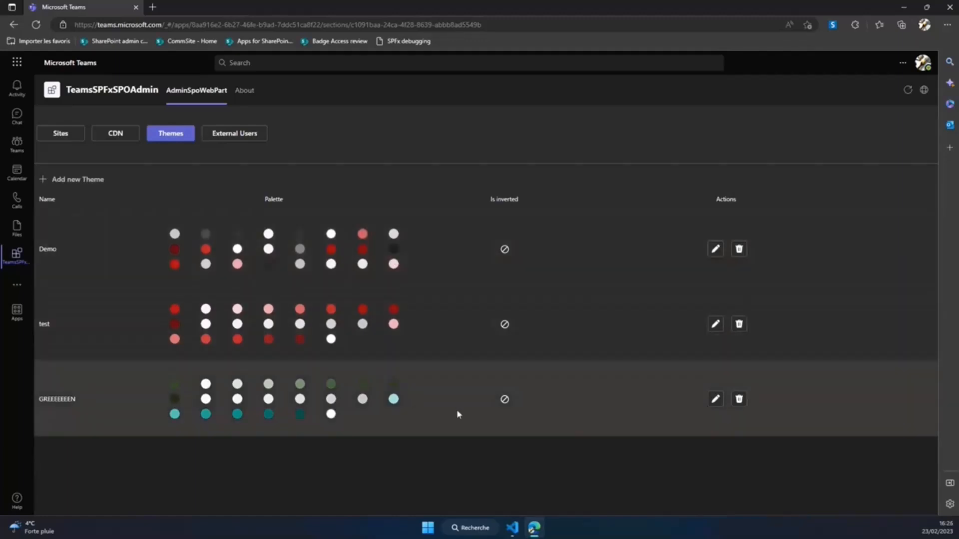
left_click(714, 399)
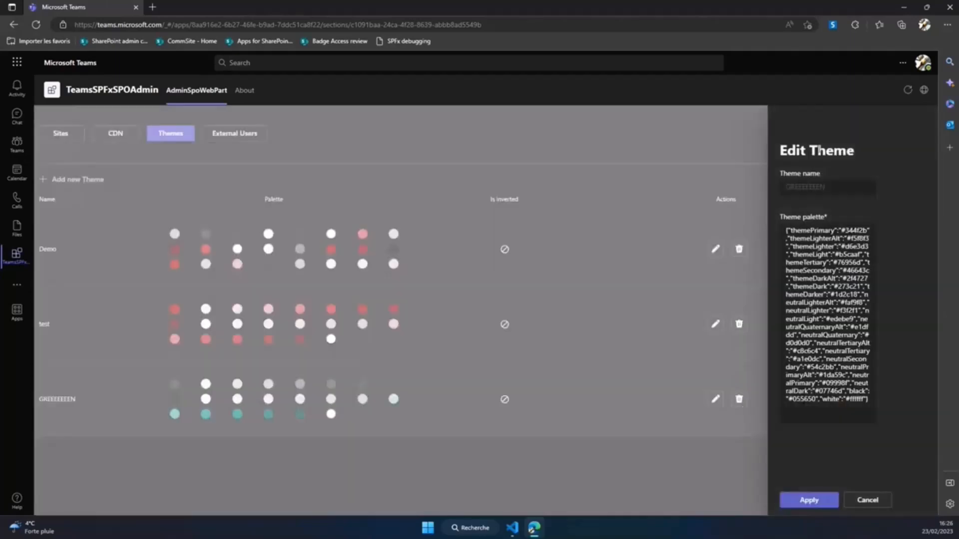
left_click(867, 500)
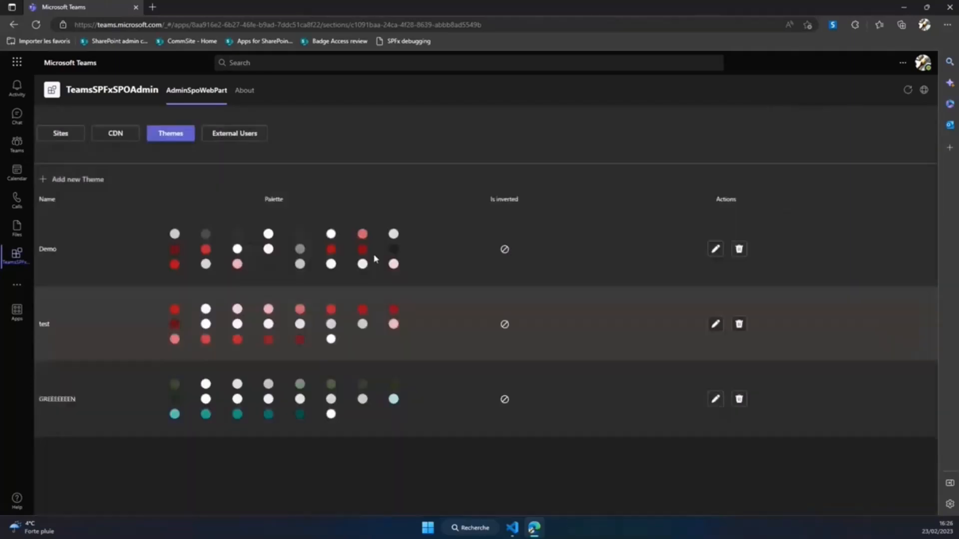
- Review the Add new Theme form and cancel it without saving
left_click(77, 179)
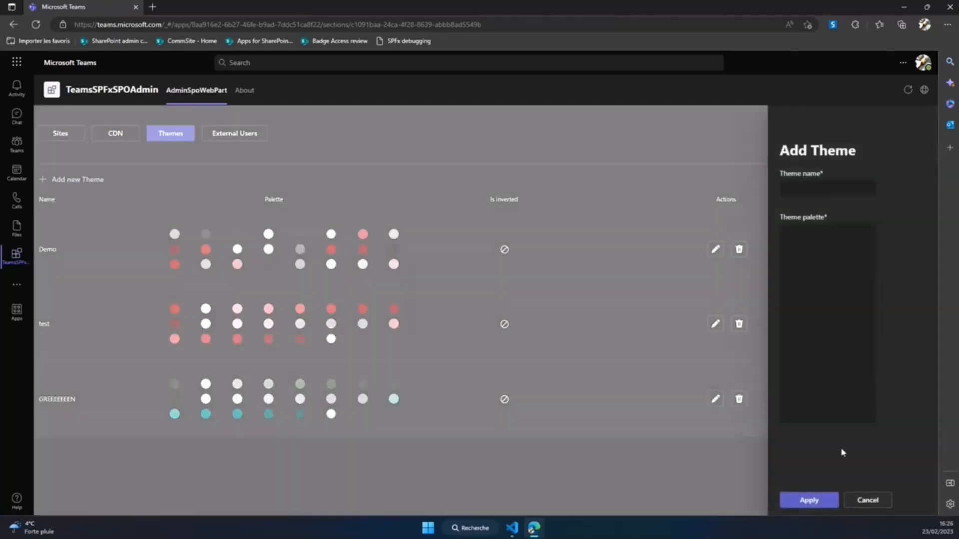
left_click(867, 499)
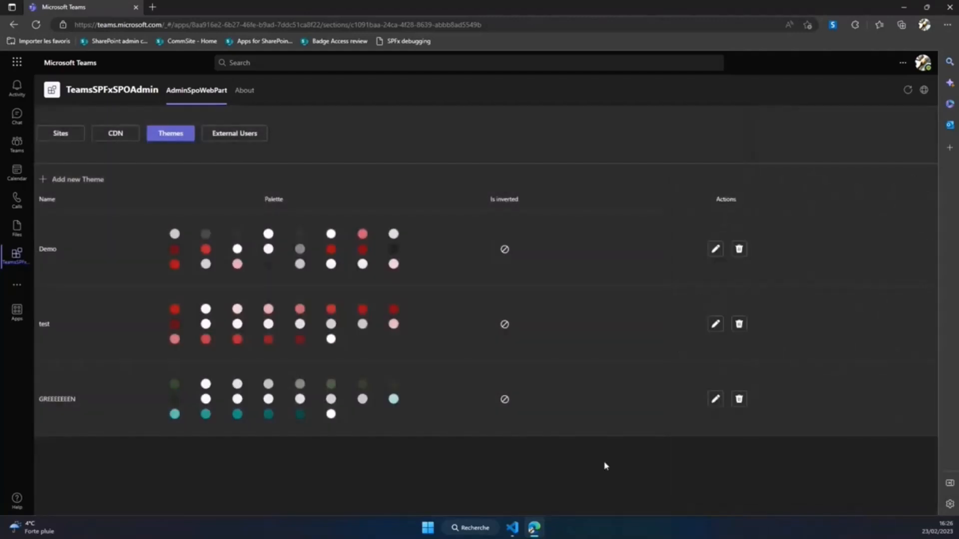
mouse_move(560, 137)
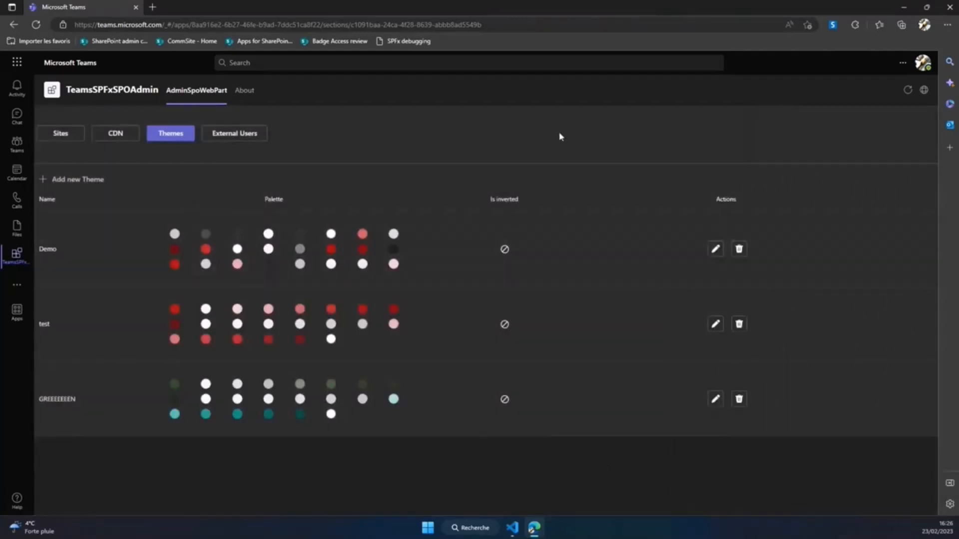
mouse_move(557, 149)
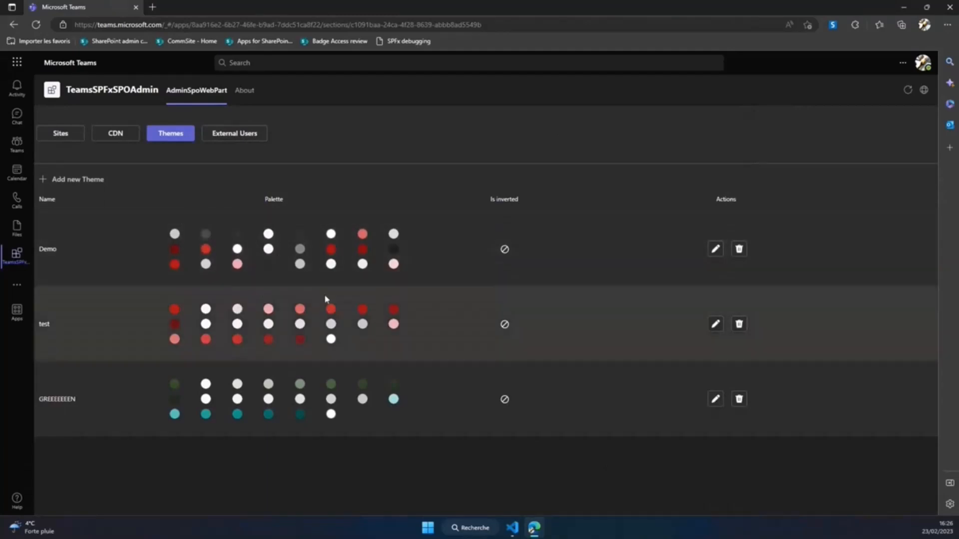
mouse_move(233, 133)
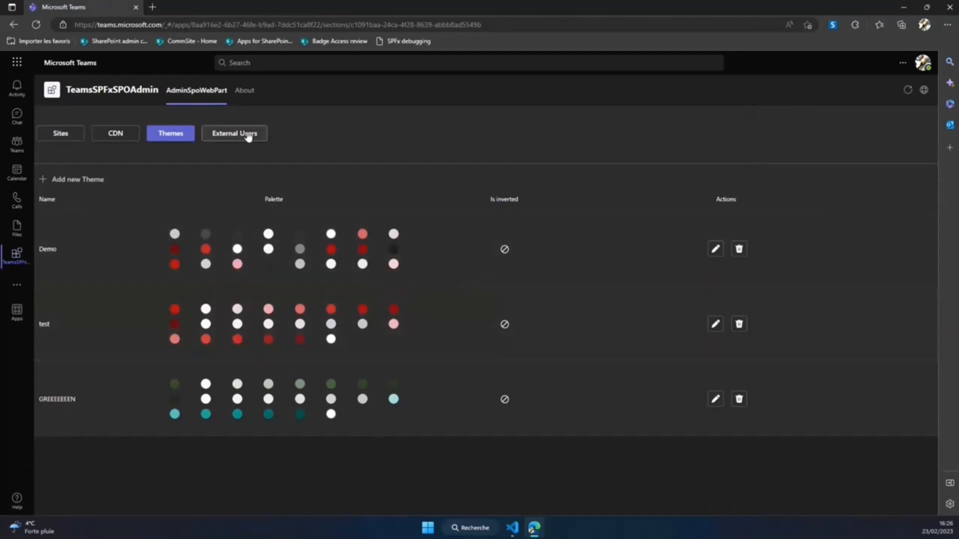
- Show the External Users guest list, then switch back to the Sites section
left_click(234, 133)
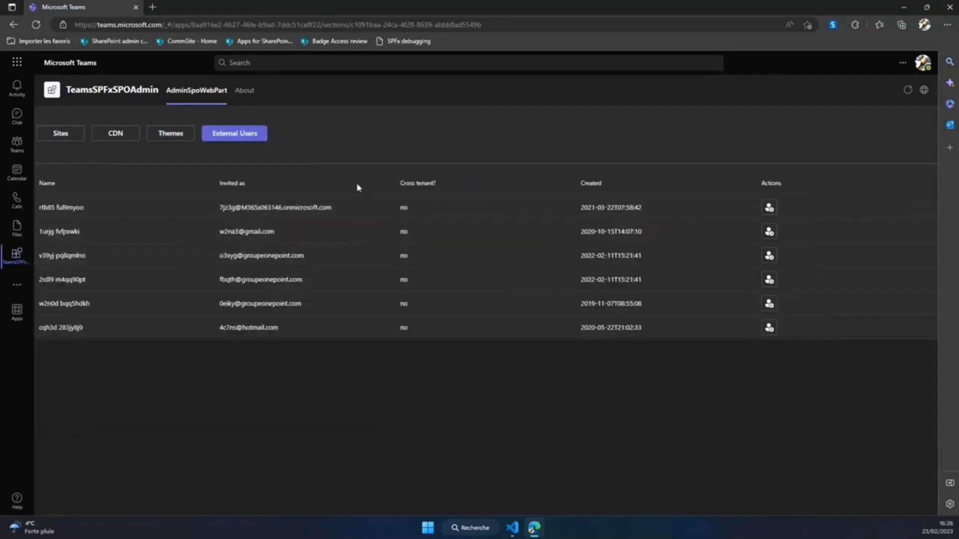
mouse_move(243, 191)
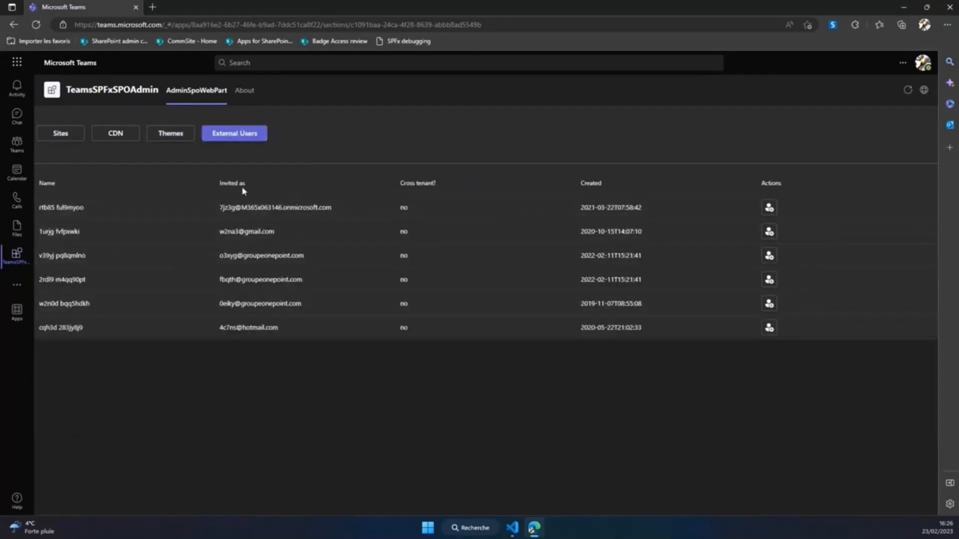
mouse_move(241, 182)
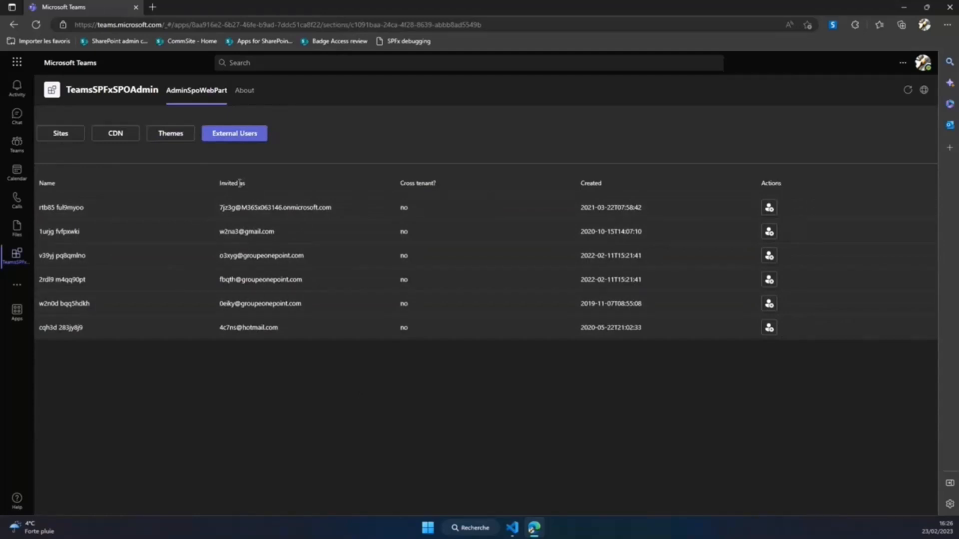
mouse_move(315, 260)
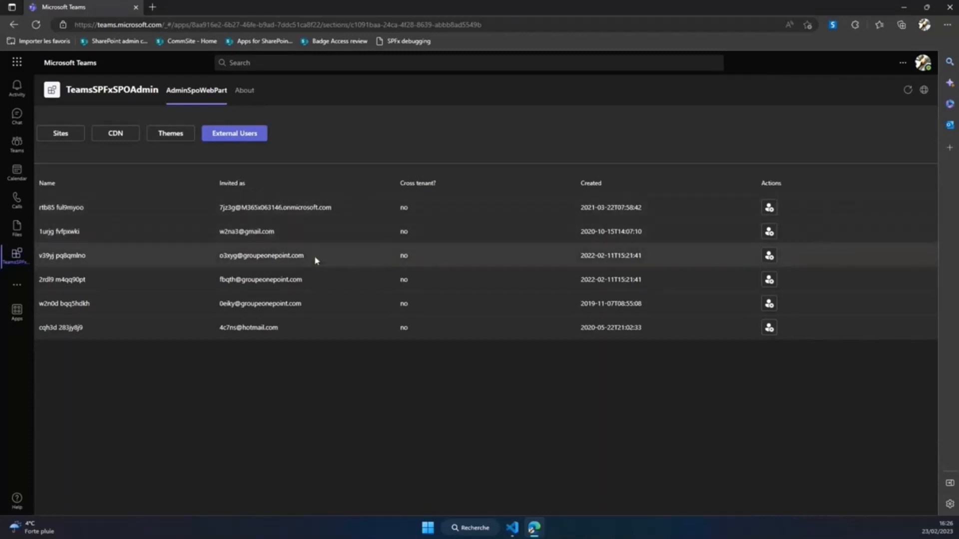
mouse_move(381, 267)
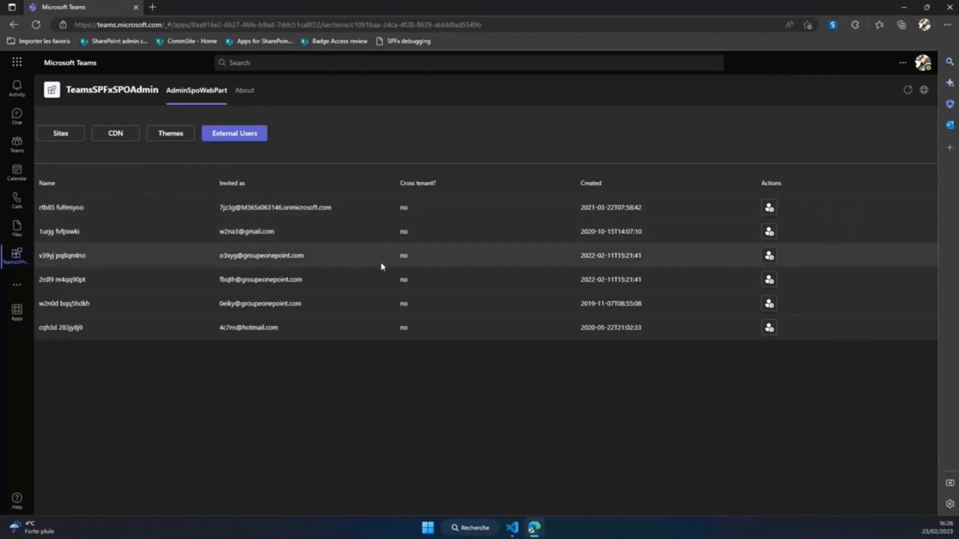
mouse_move(410, 200)
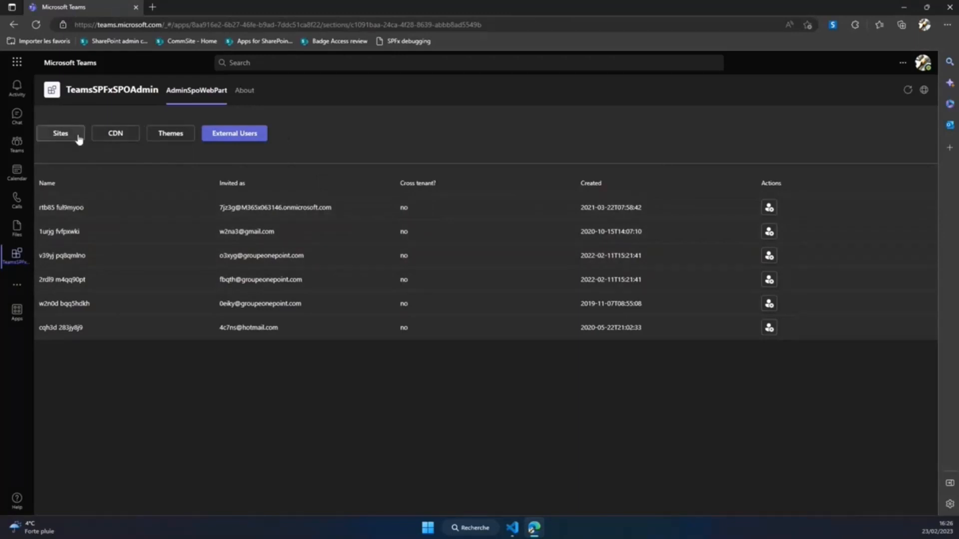
left_click(521, 527)
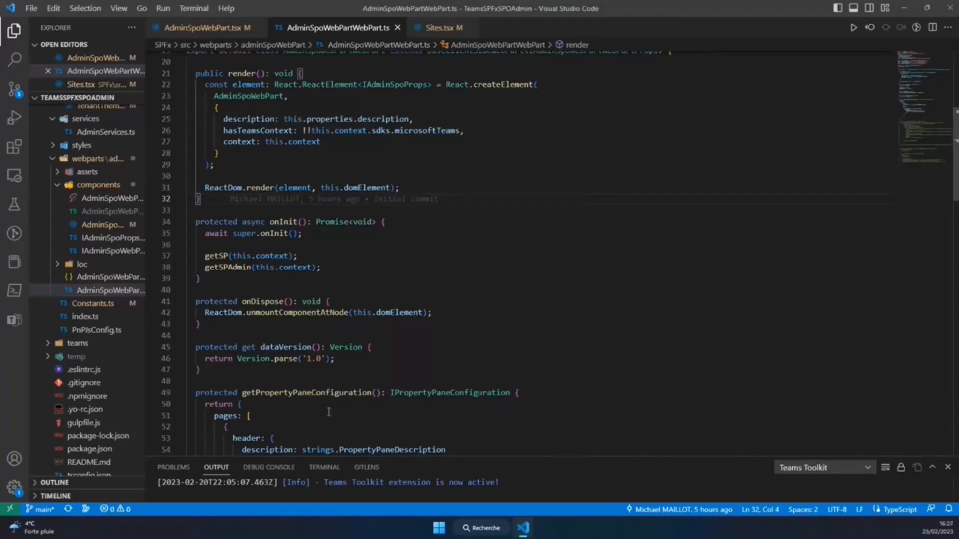
mouse_move(355, 263)
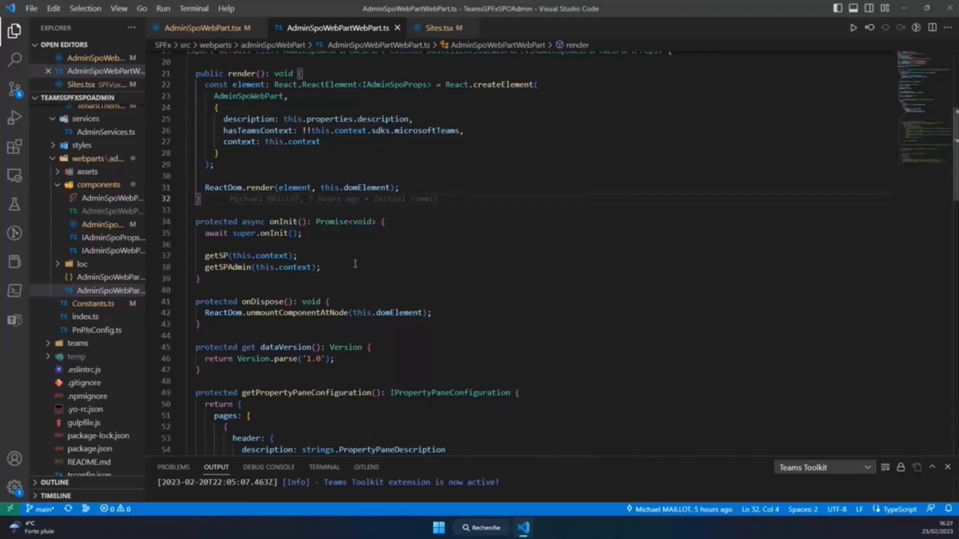
- Go to the getSPAdmin definition in PnPJsConfig.ts, review the spfi call, then move to the main component file
left_click(285, 222)
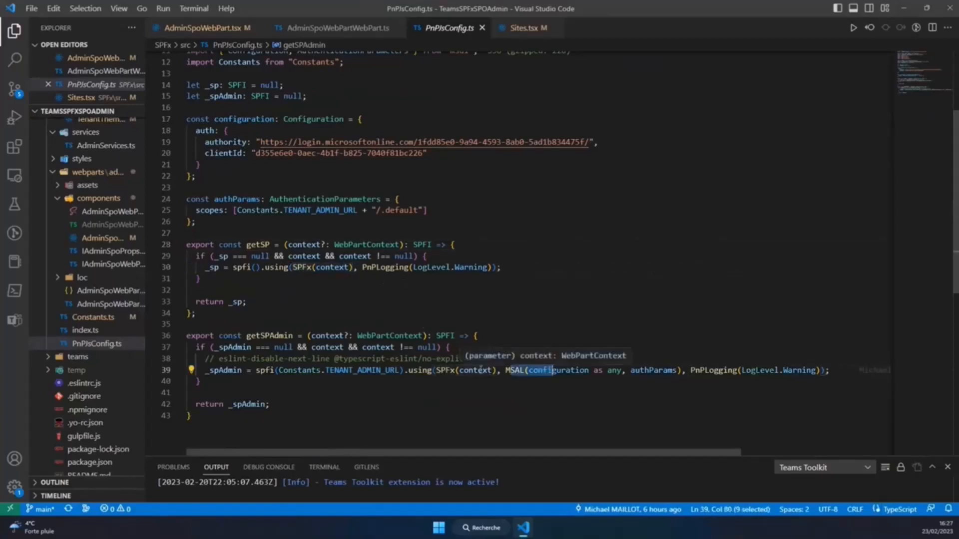
mouse_move(480, 380)
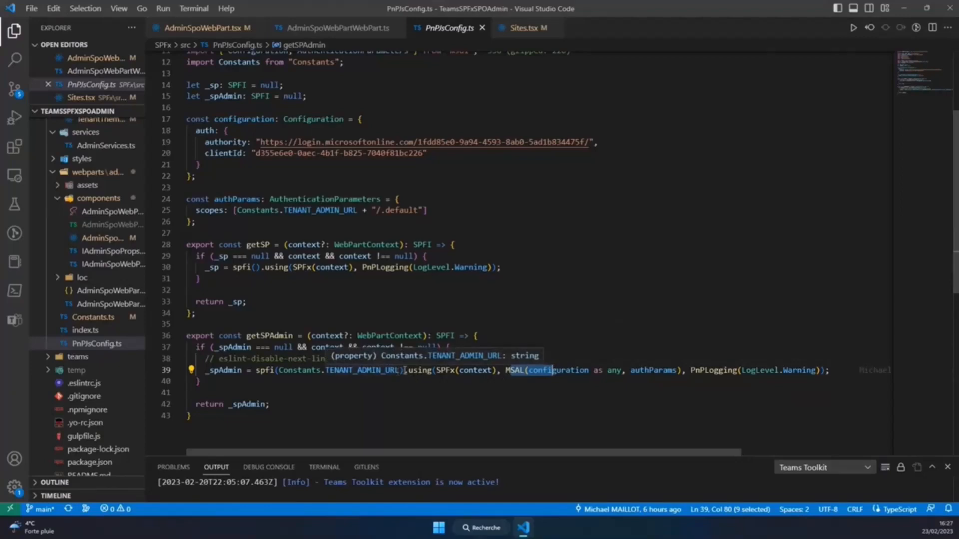
mouse_move(412, 369)
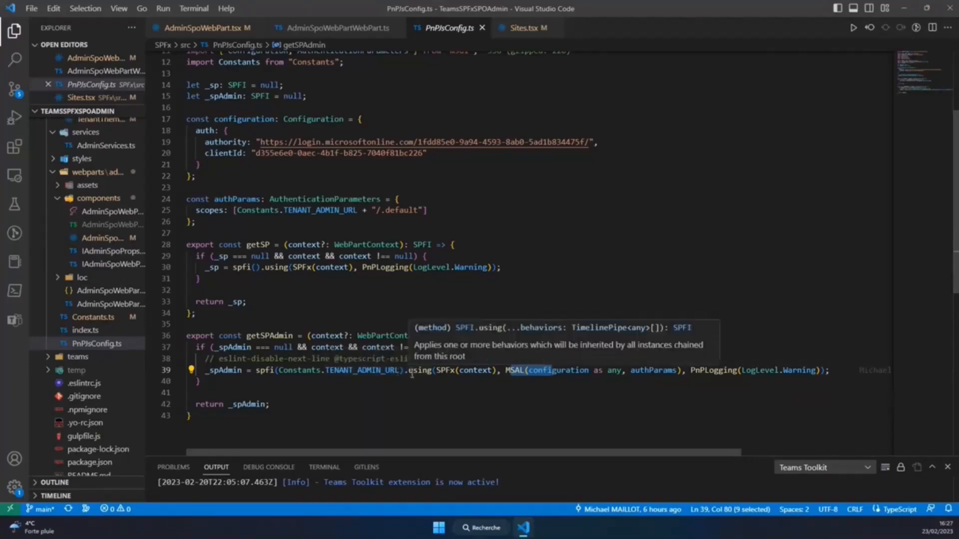
left_click(403, 369)
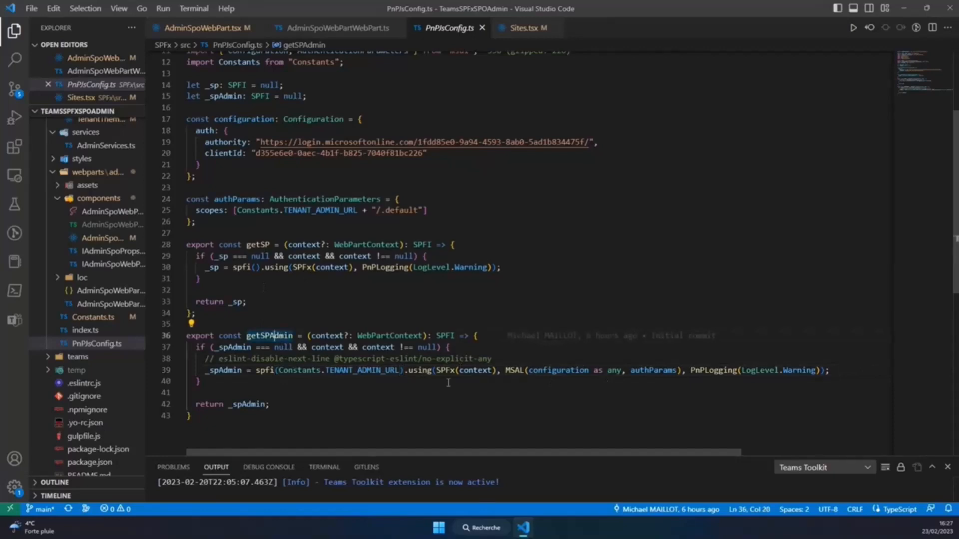
left_click(338, 28)
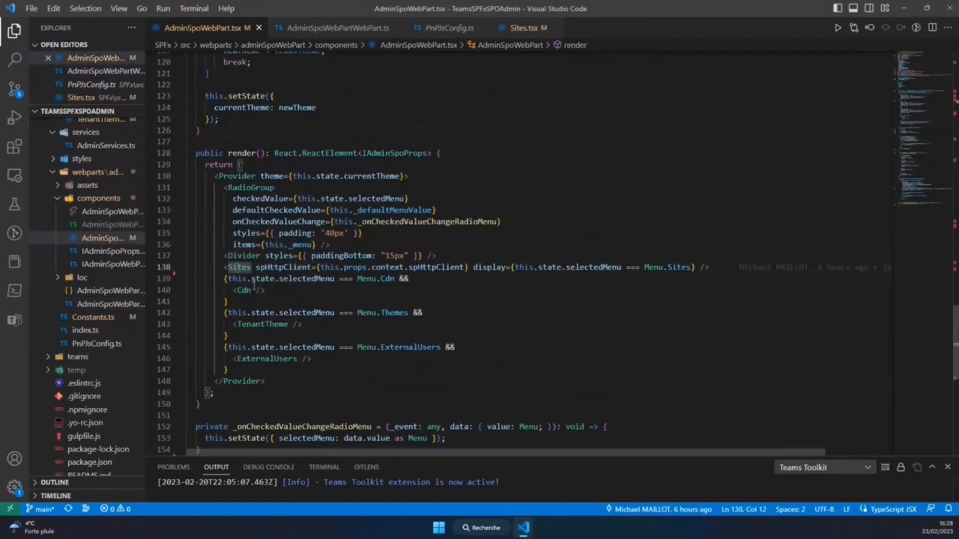
- Jump to the _querySites method in the Sites component and point out the app catalog search query
left_click(526, 28)
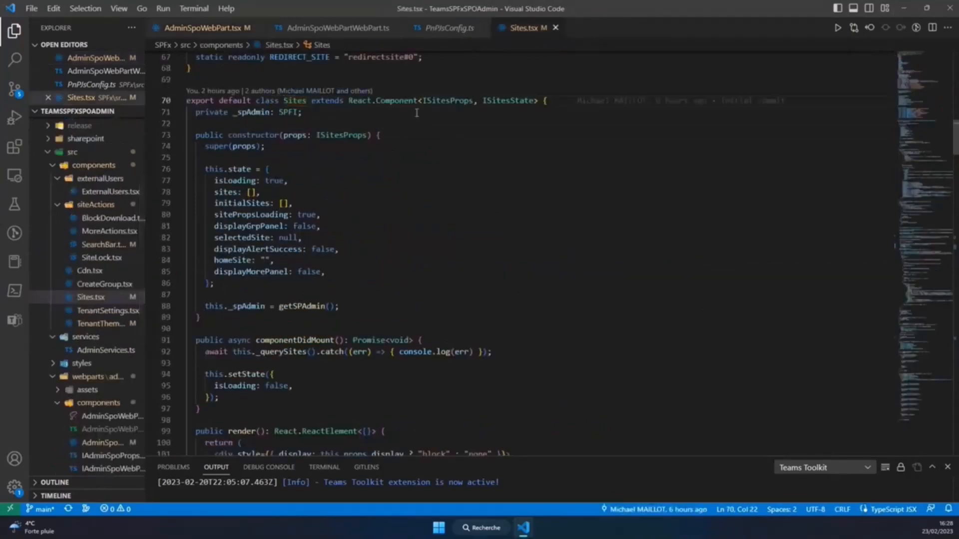
left_click(288, 352)
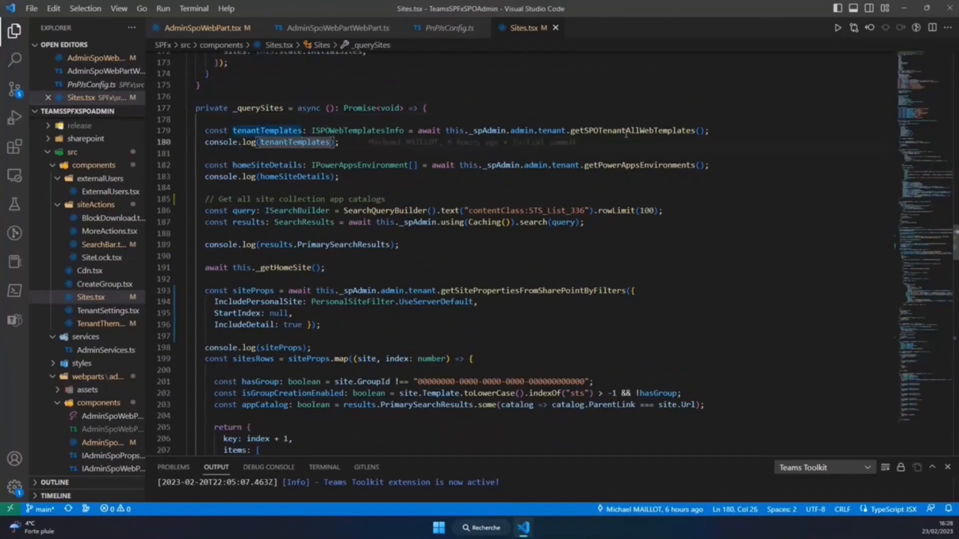
mouse_move(683, 152)
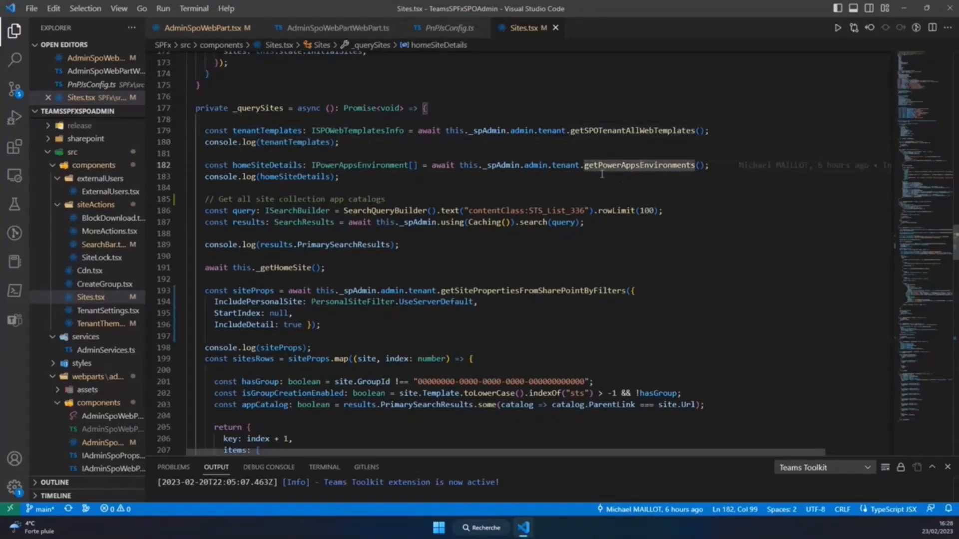
left_click(448, 211)
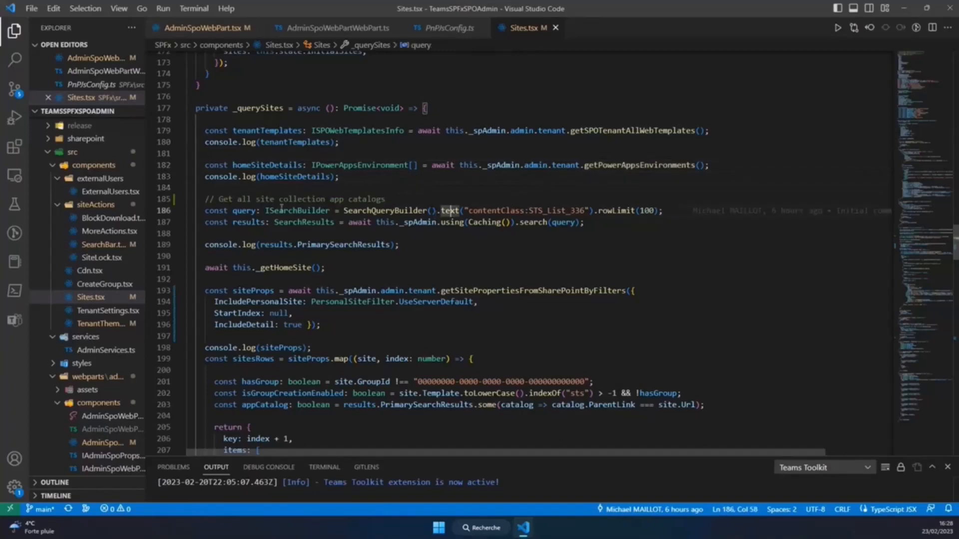
mouse_move(410, 272)
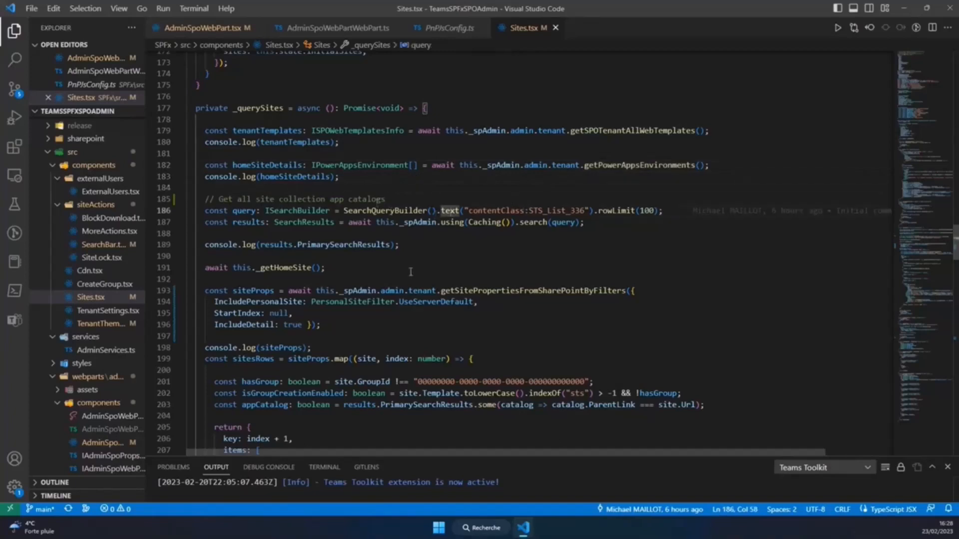
mouse_move(385, 211)
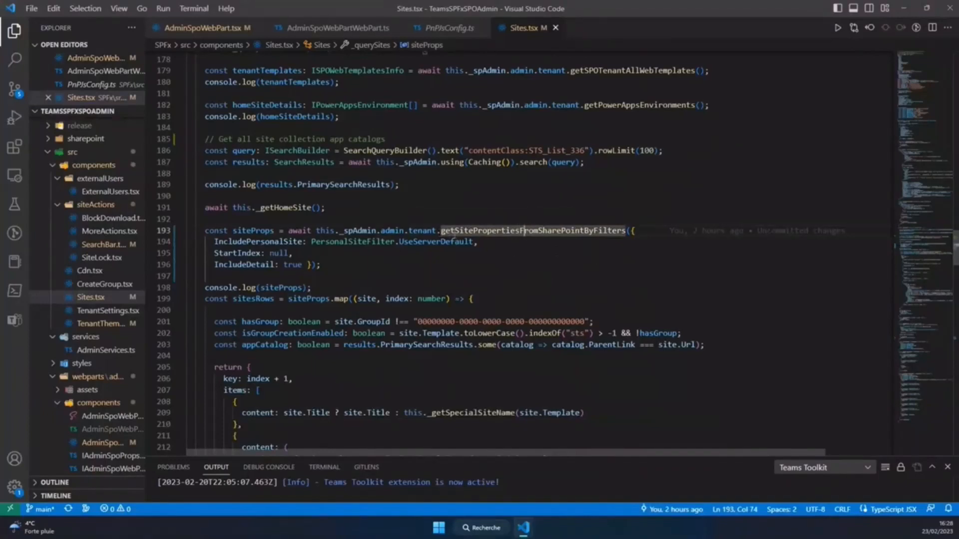
- Scroll through the site rows code down toward the AdminServices UpdateSiteProperties method
scroll("down", 3)
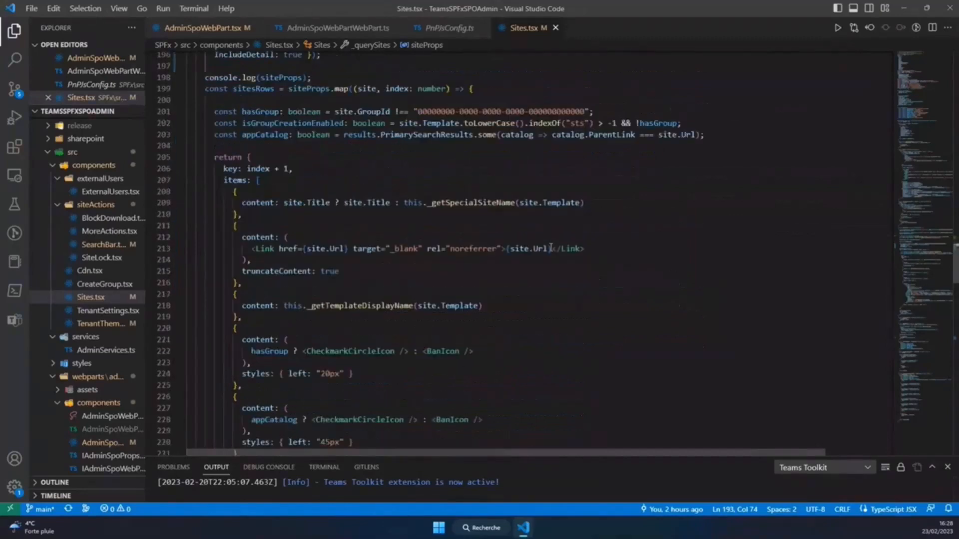
scroll("down", 3)
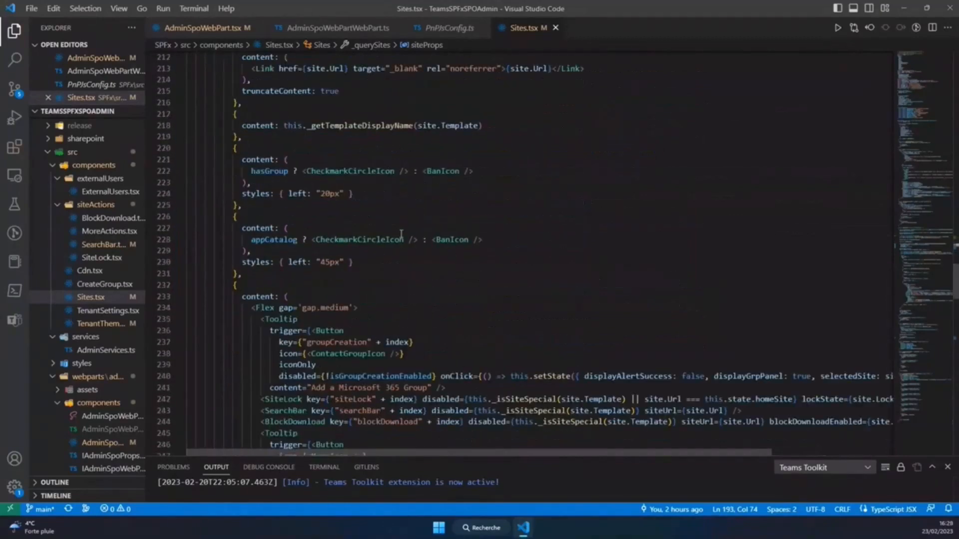
scroll("down", 3)
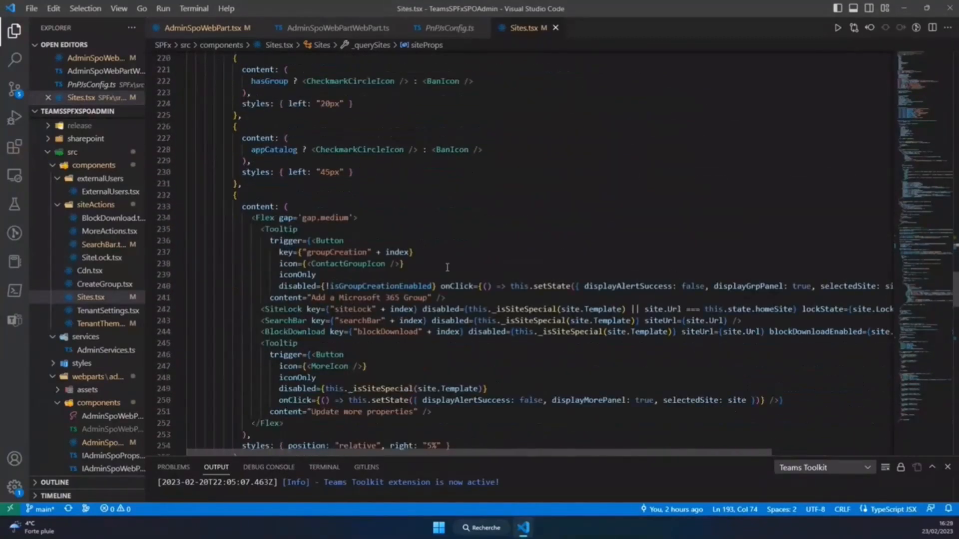
scroll("down", 3)
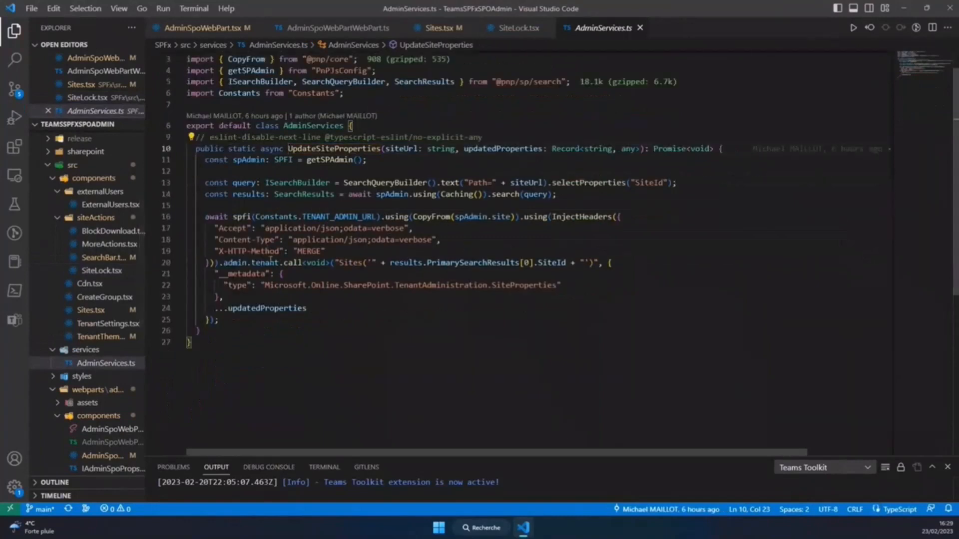
- Highlight the tenant admin call and the updatedProperties spread in UpdateSiteProperties
double_click(350, 263)
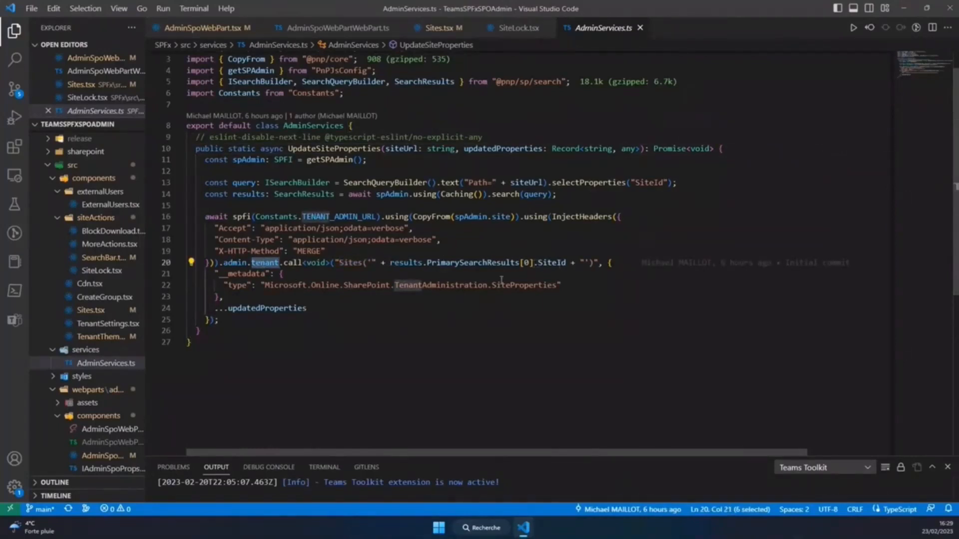
double_click(266, 308)
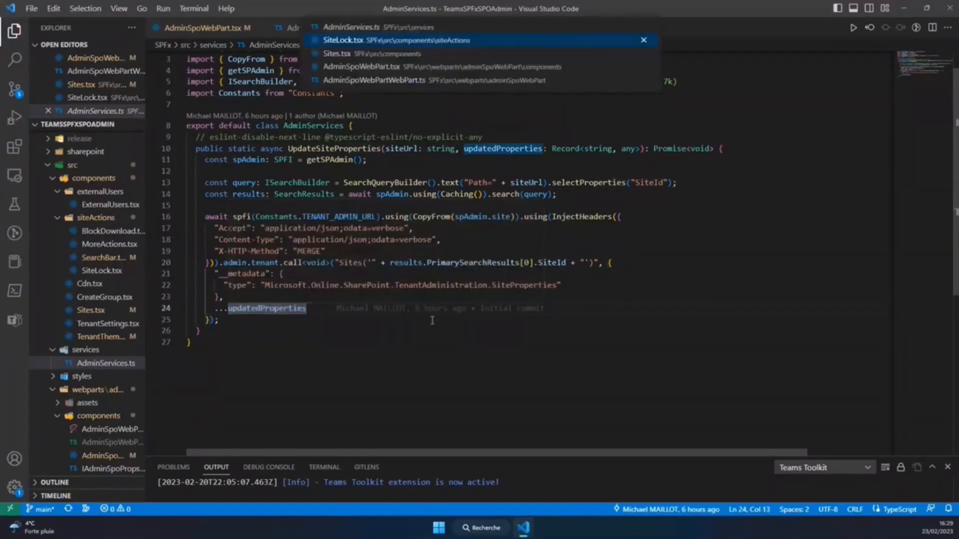
- Back in Sites.tsx, go to the MoreActions component definition to open MoreActions.tsx
left_click(338, 52)
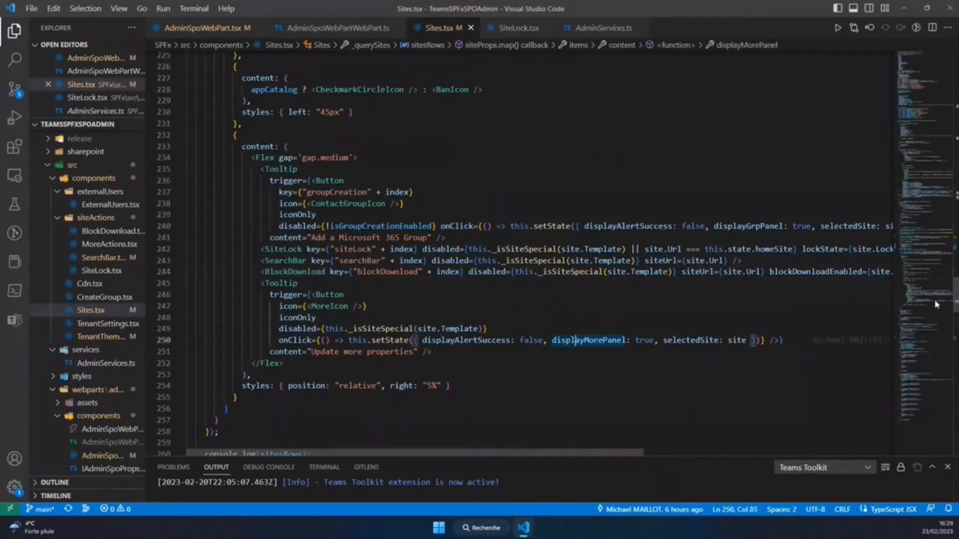
scroll("up", 3)
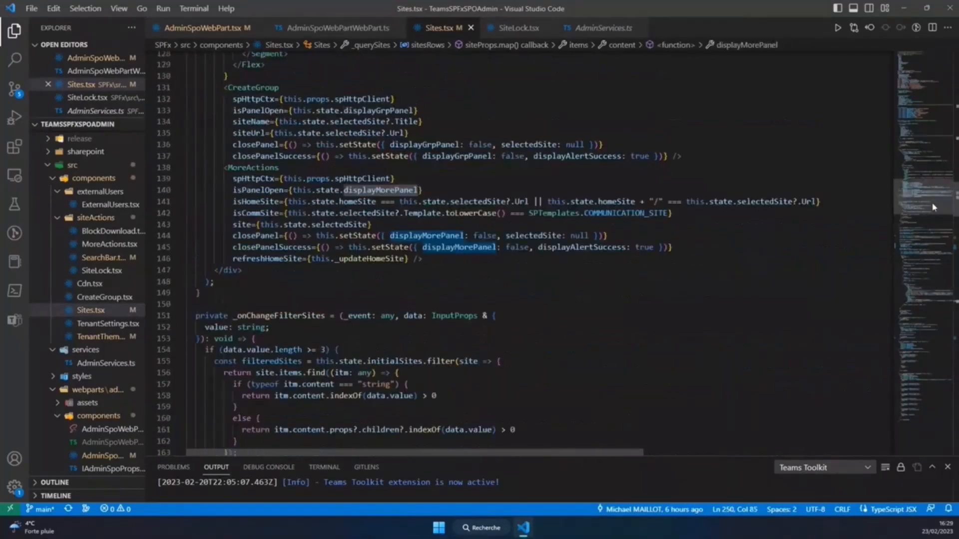
left_click(110, 243)
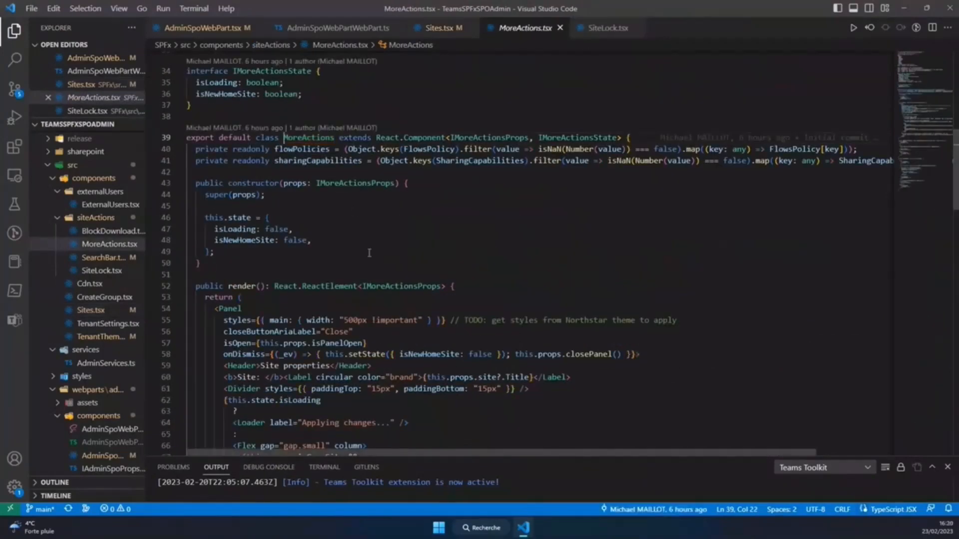
- Review MoreActions' render code and highlight the comments on site pages checkbox label
scroll("down", 3)
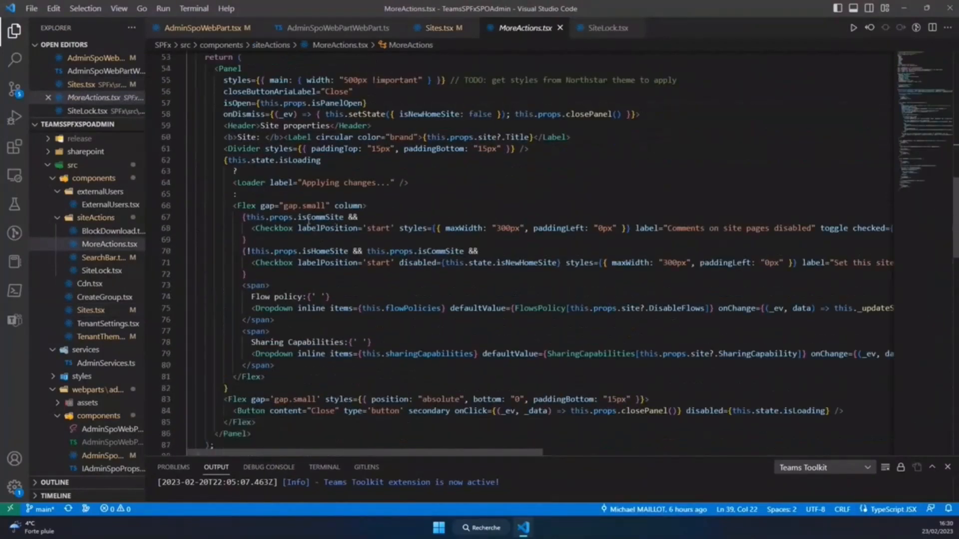
scroll("down", 3)
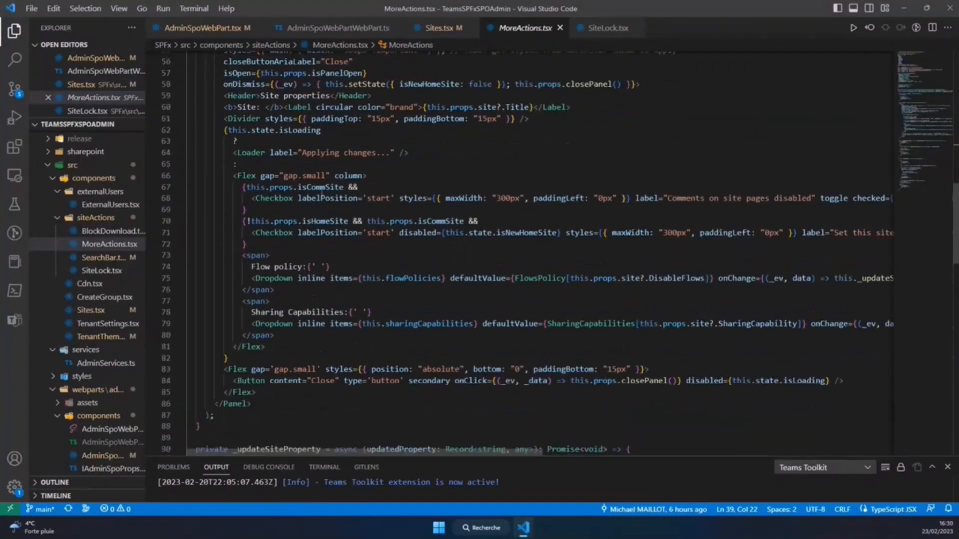
mouse_move(672, 205)
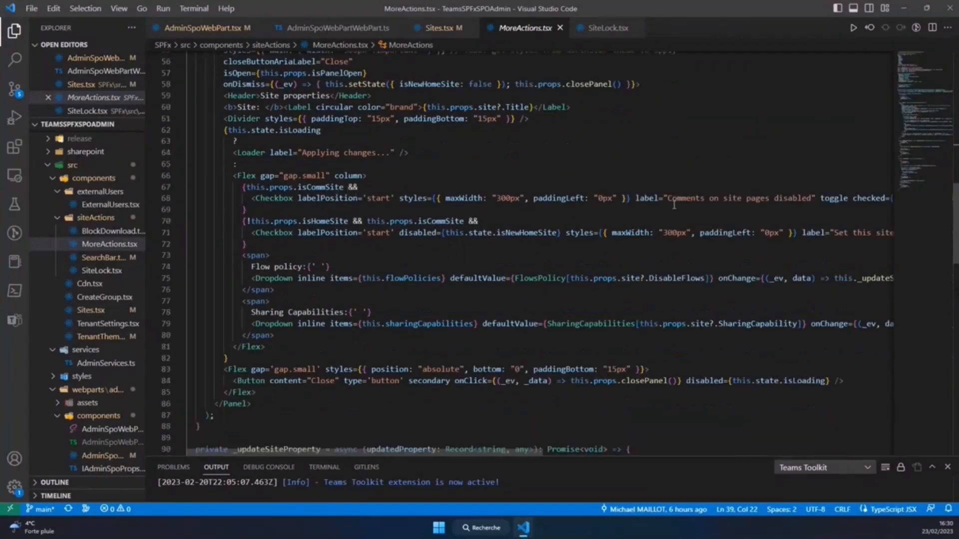
left_click(714, 197)
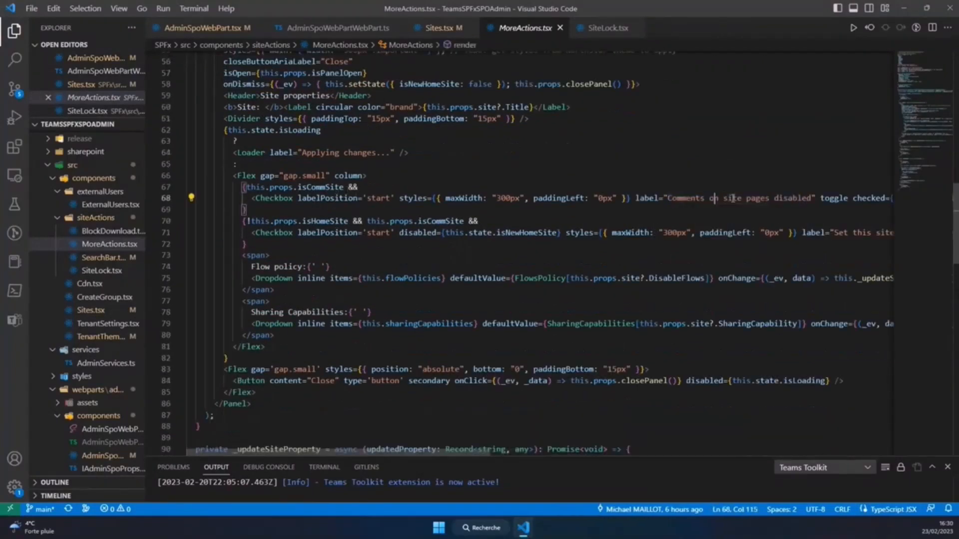
double_click(735, 197)
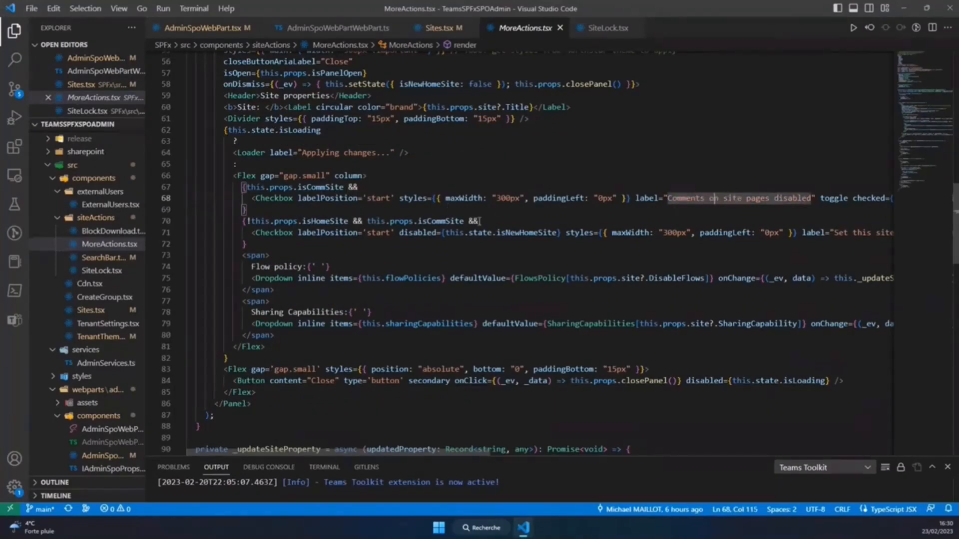
mouse_move(456, 237)
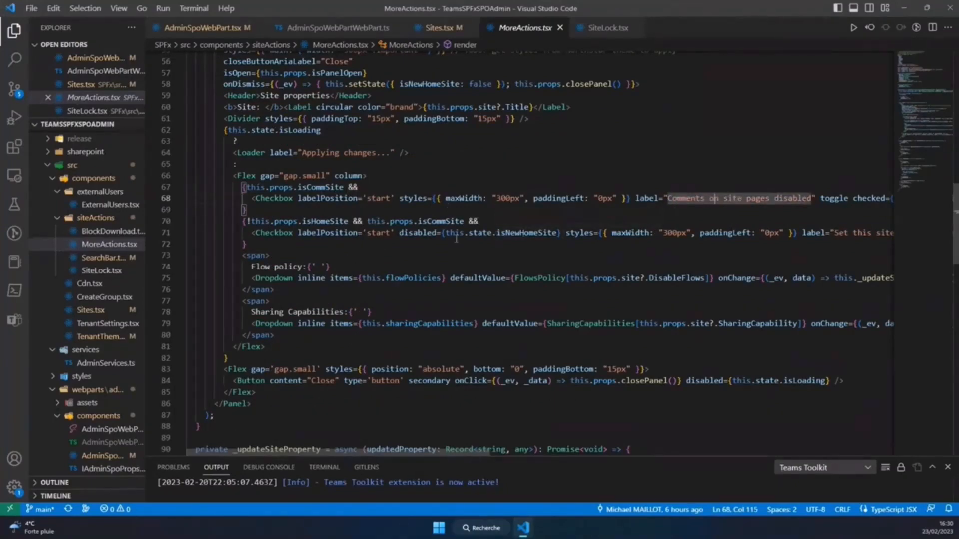
- Scroll through _setHomeSite, then return to Sites.tsx where CreateGroup is rendered
scroll("down", 3)
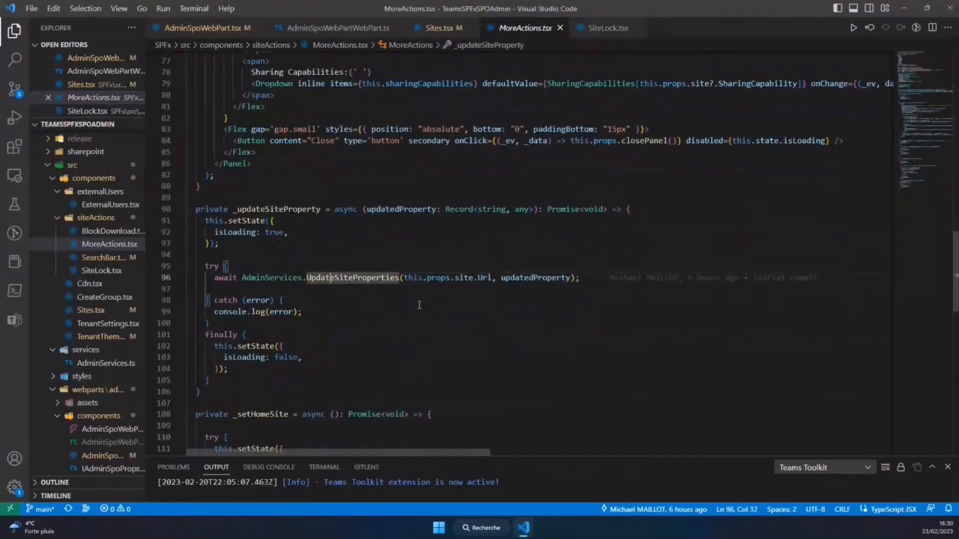
scroll("down", 3)
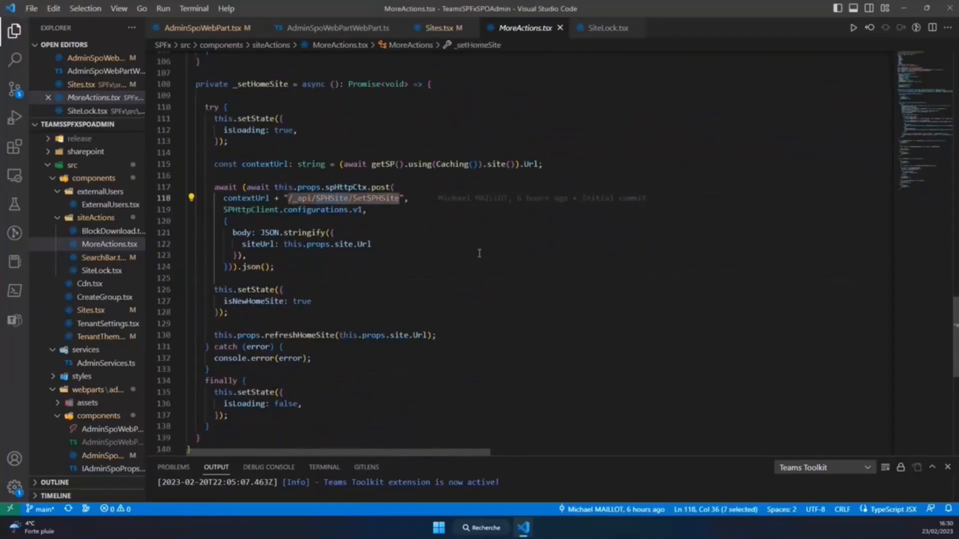
mouse_move(442, 231)
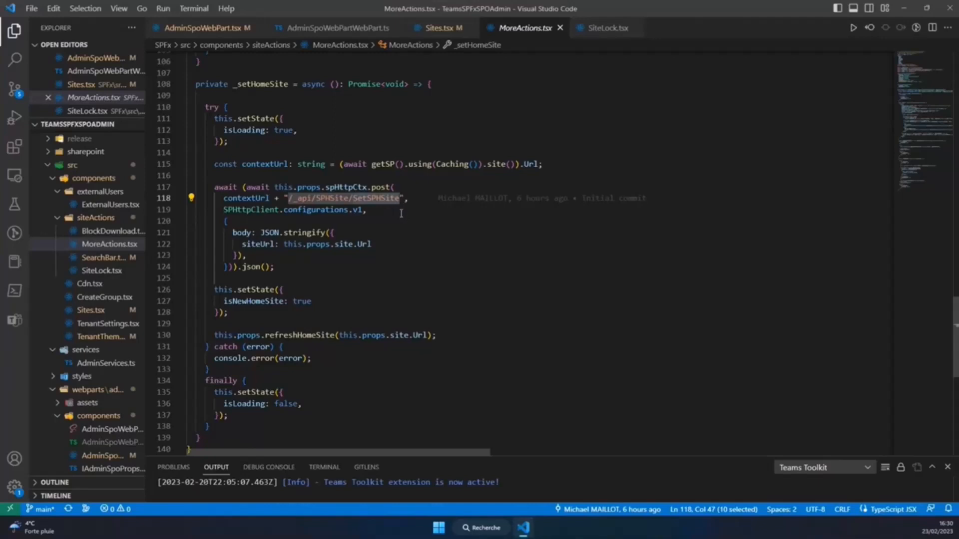
left_click(393, 198)
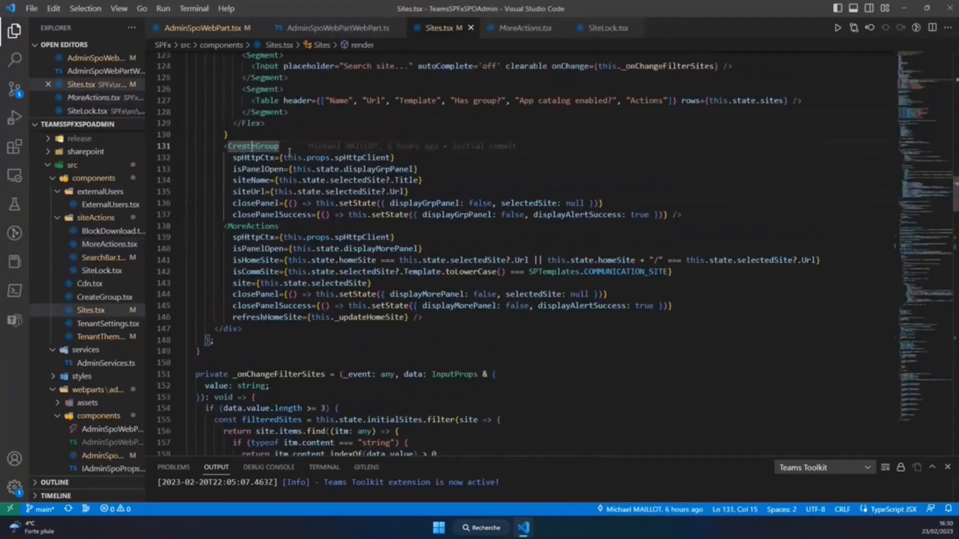
- Open CreateGroup.tsx and scroll to _createSiteGroup posting to GroupSiteManager/CreateGroupForSite
left_click(103, 298)
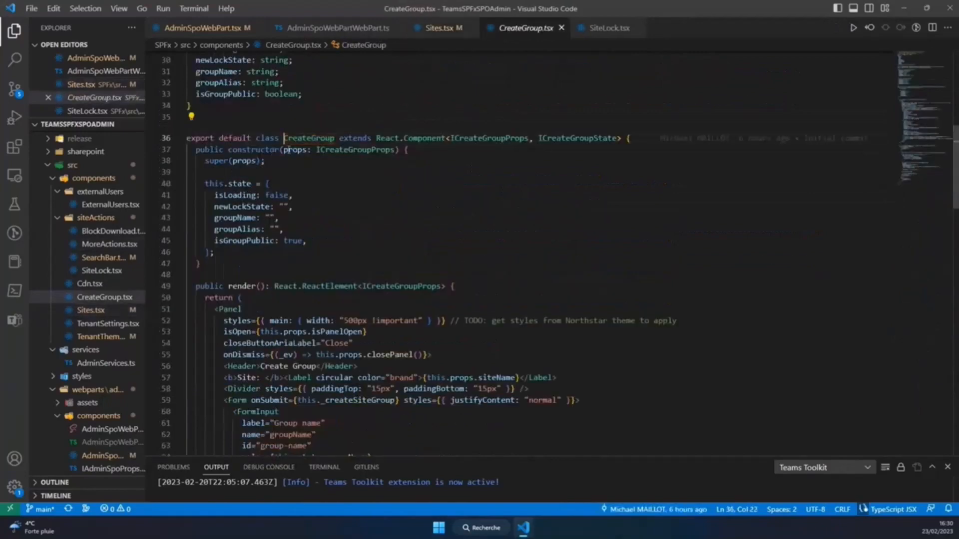
scroll("down", 3)
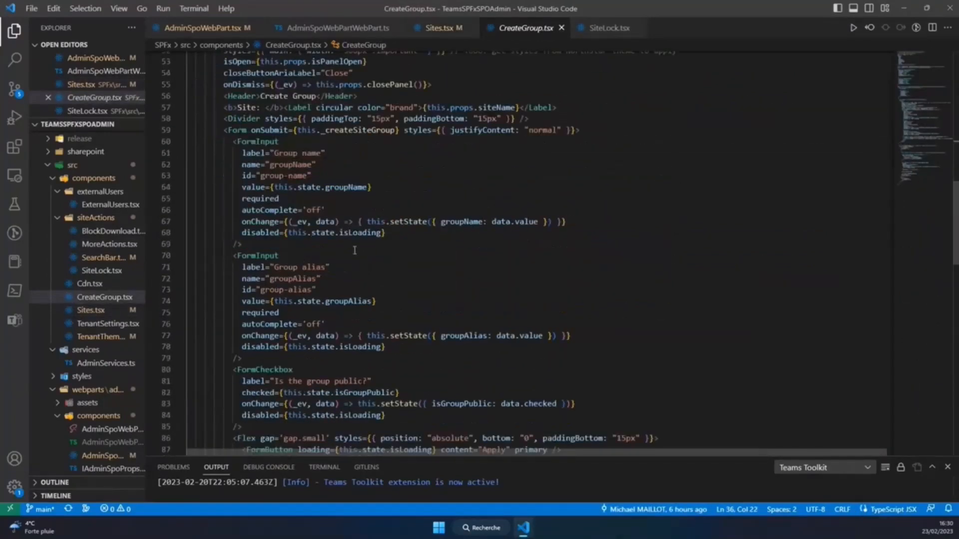
scroll("down", 3)
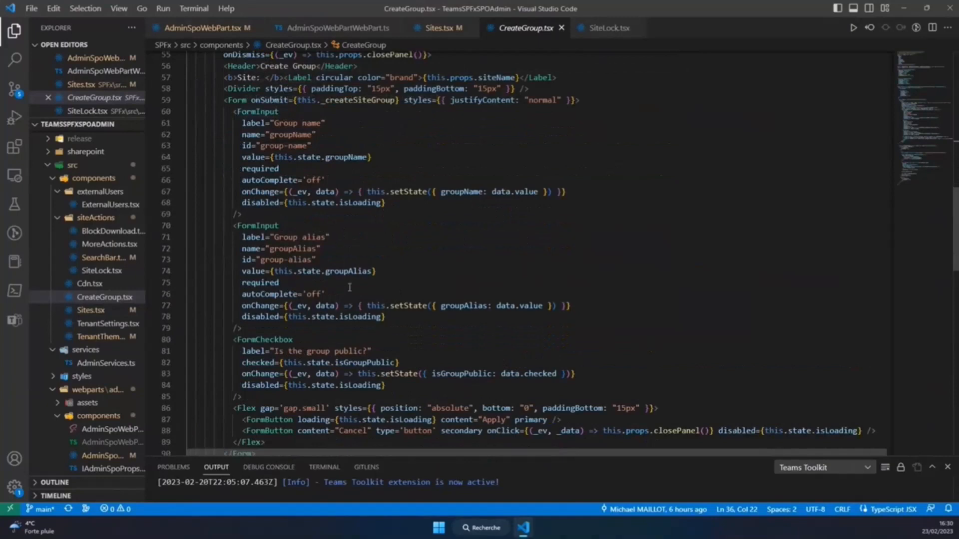
scroll("down", 3)
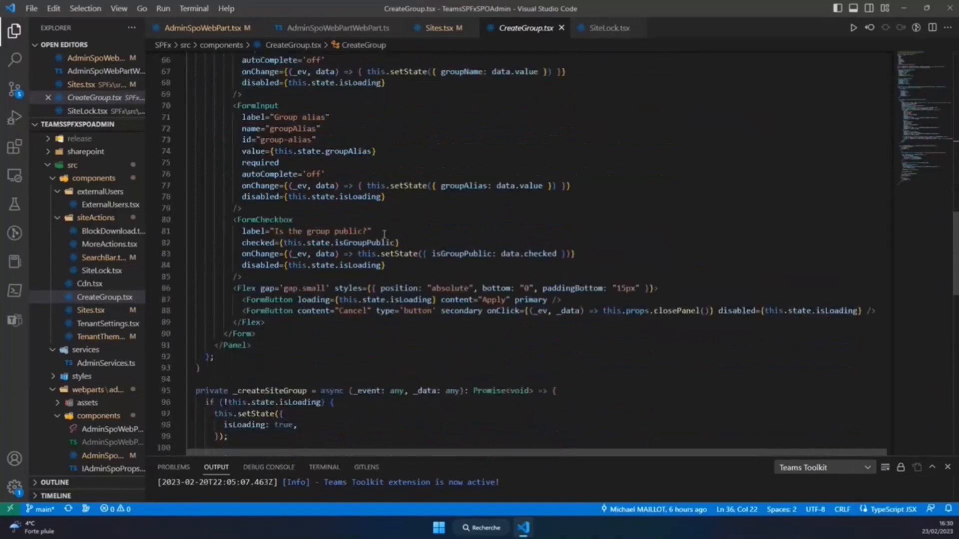
scroll("down", 3)
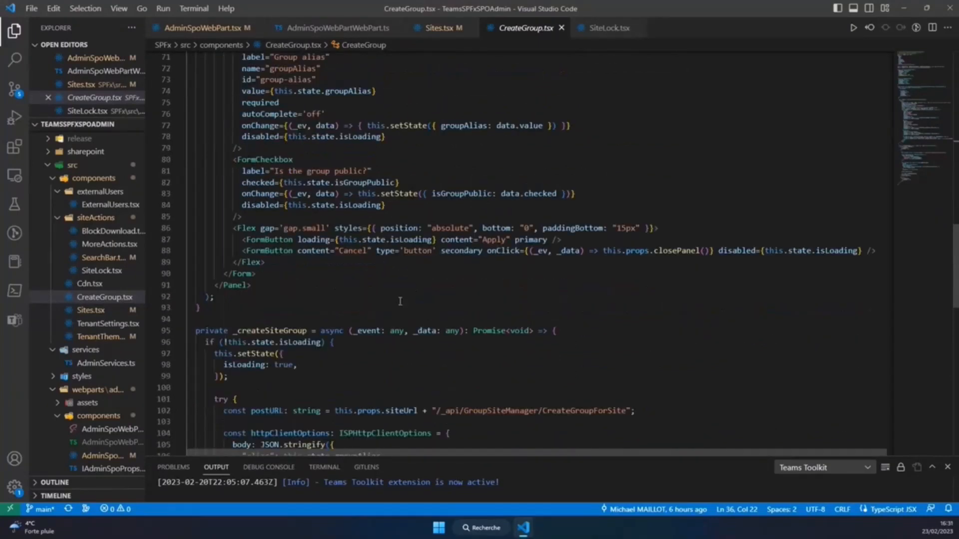
scroll("down", 3)
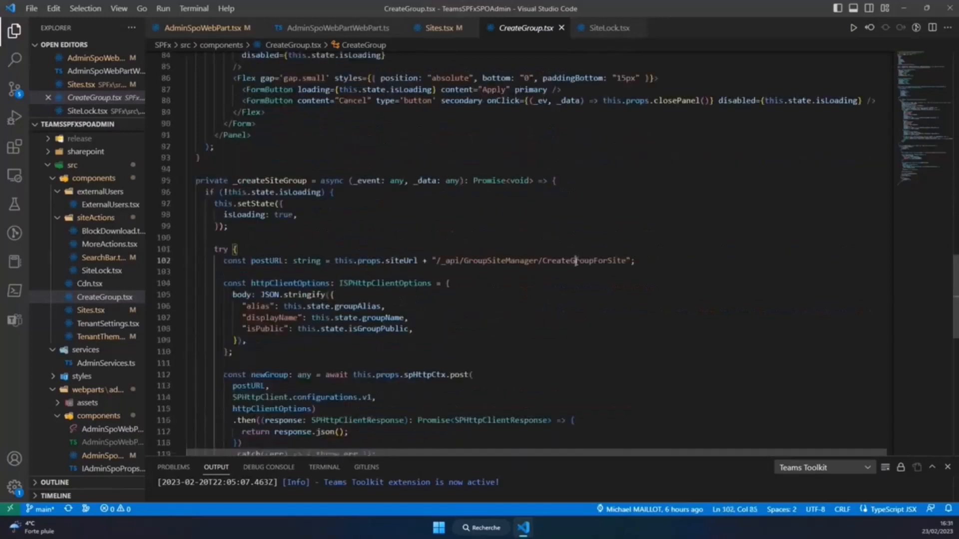